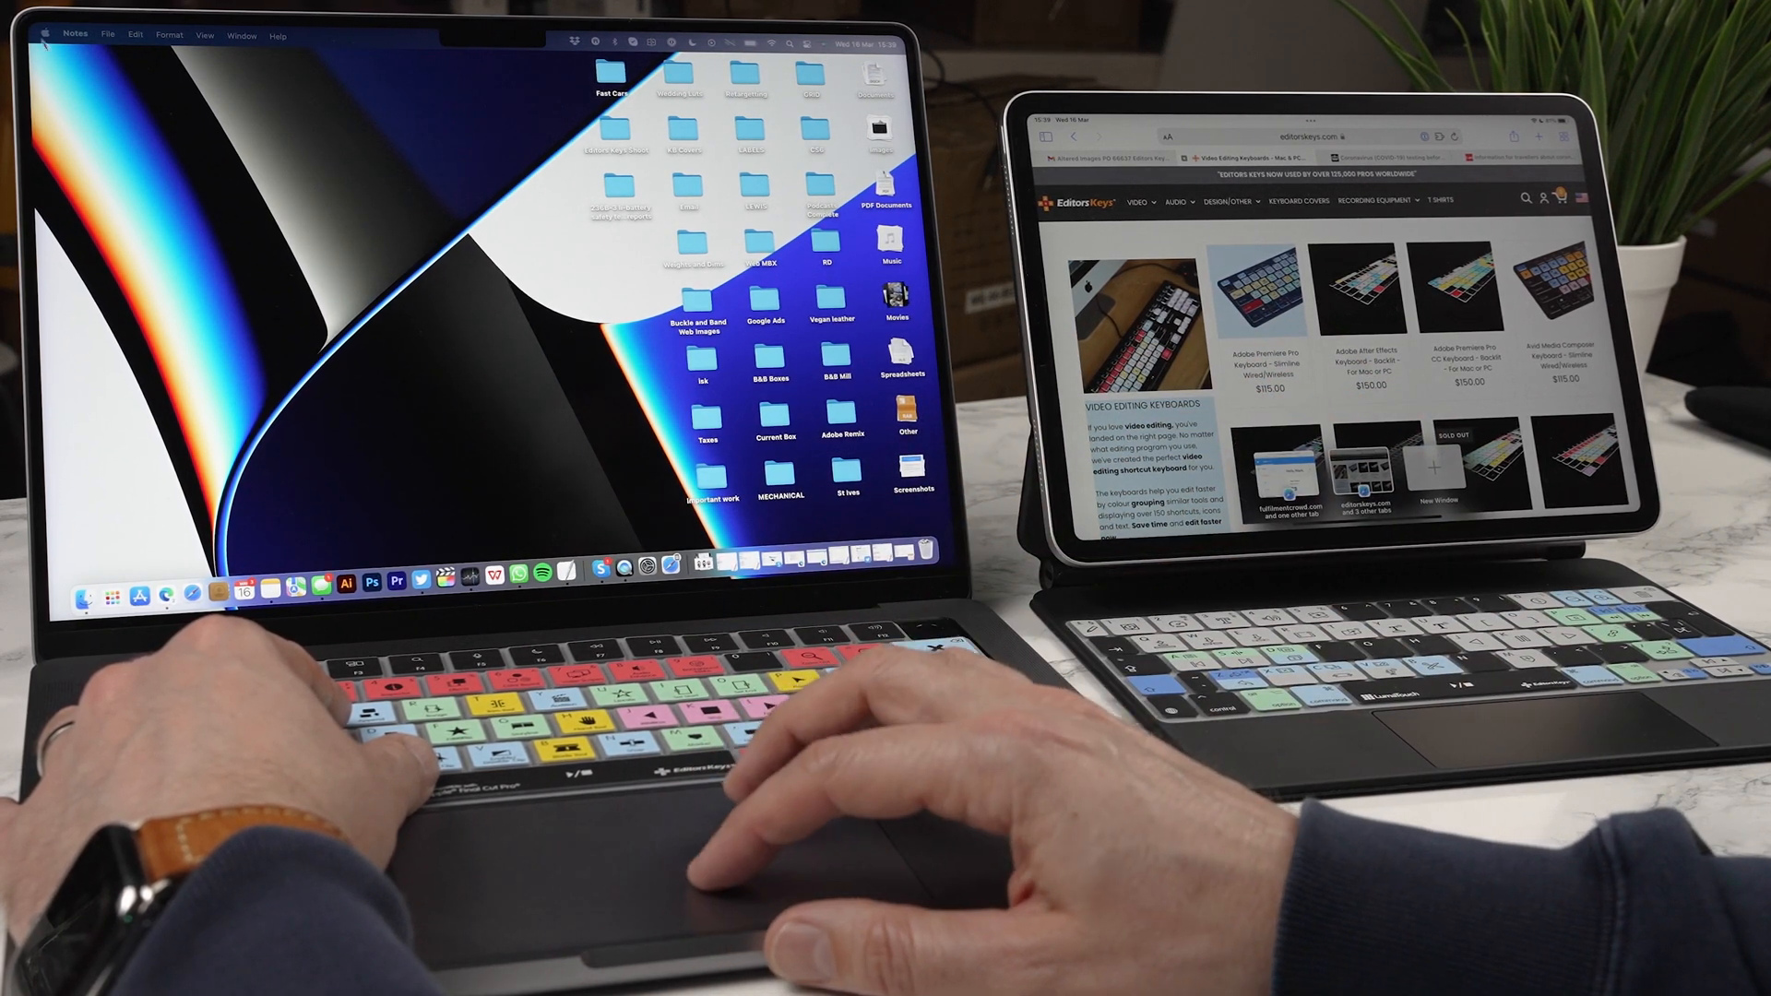
Reach the Displays pane from the Apple menu via System Preferences.
click(43, 35)
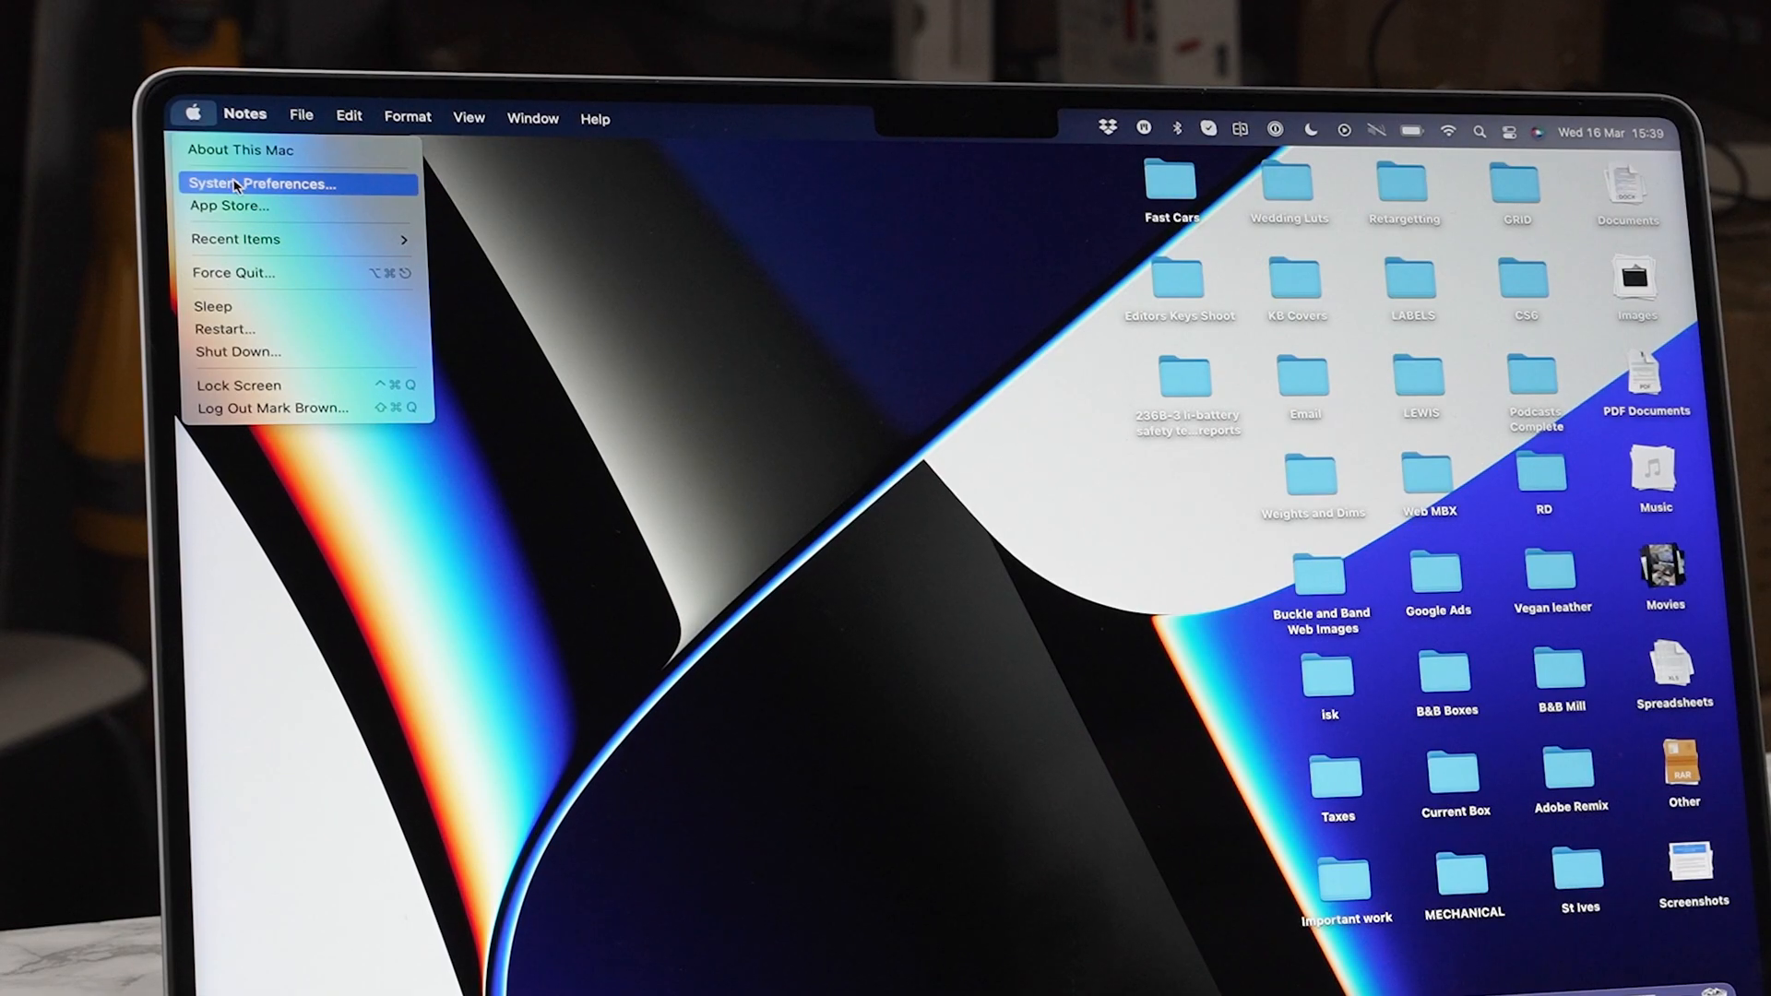
click(260, 183)
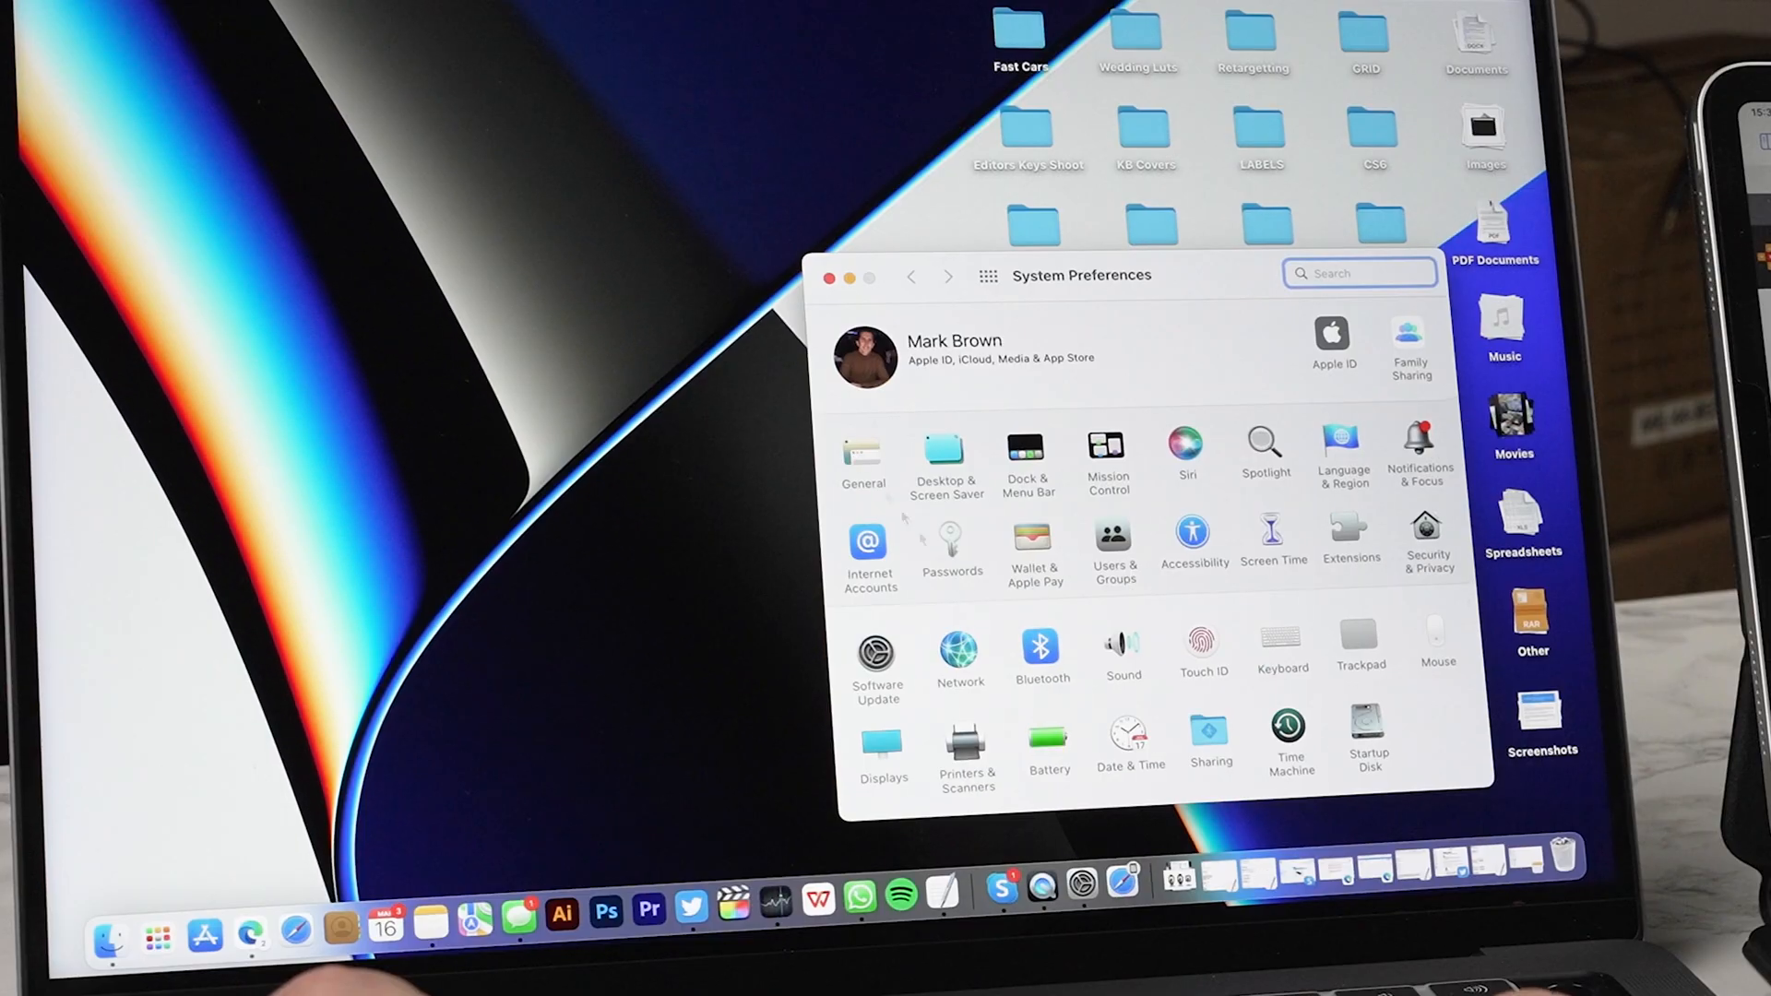
click(883, 745)
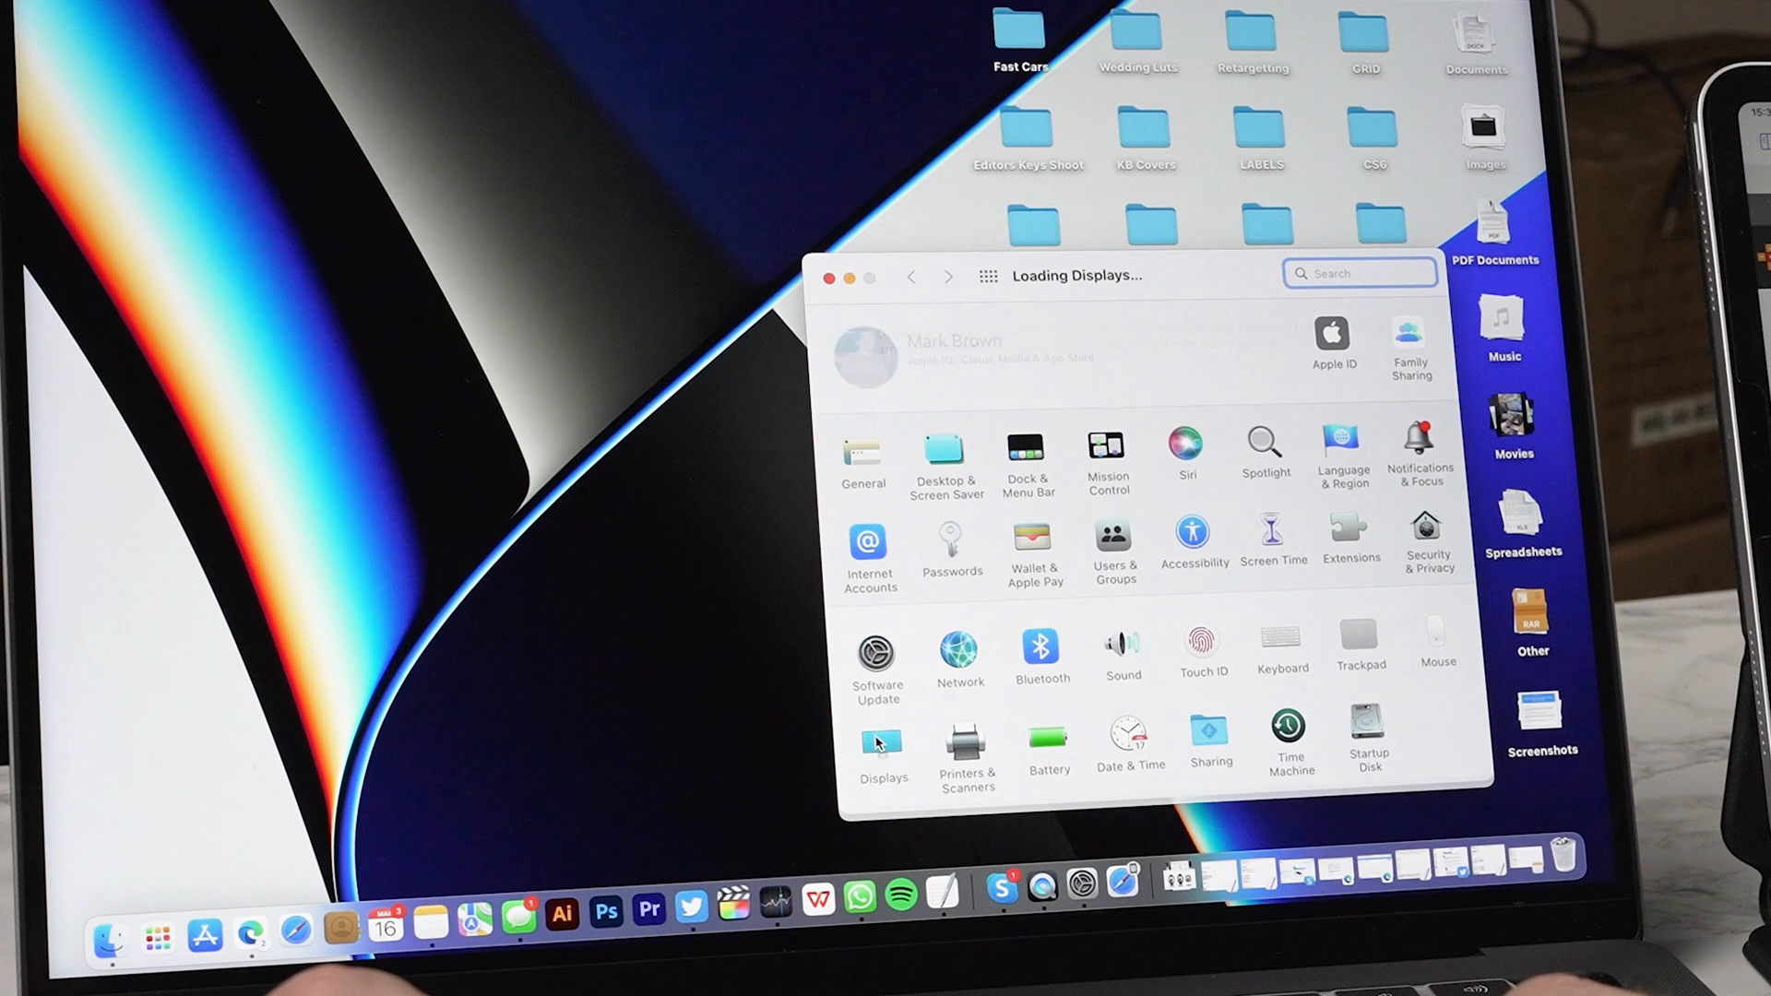
click(881, 745)
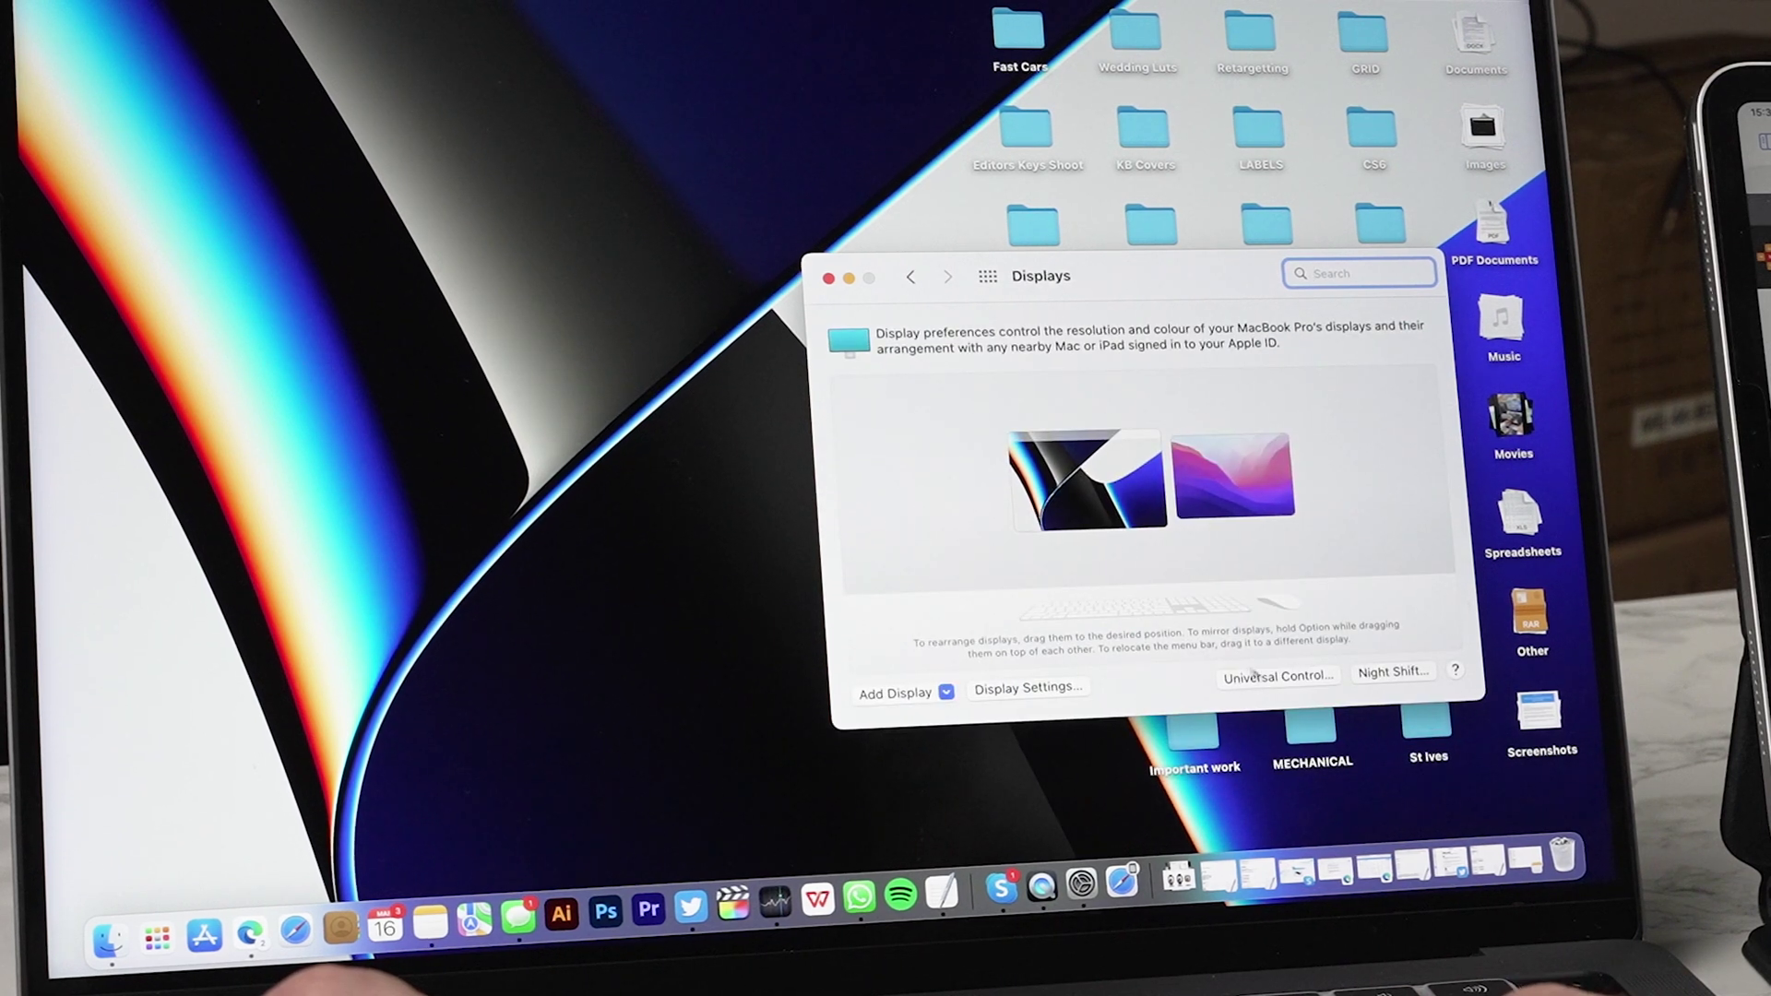
Enable cursor/keyboard sharing and push-through-edge in the Universal Control options.
click(1277, 675)
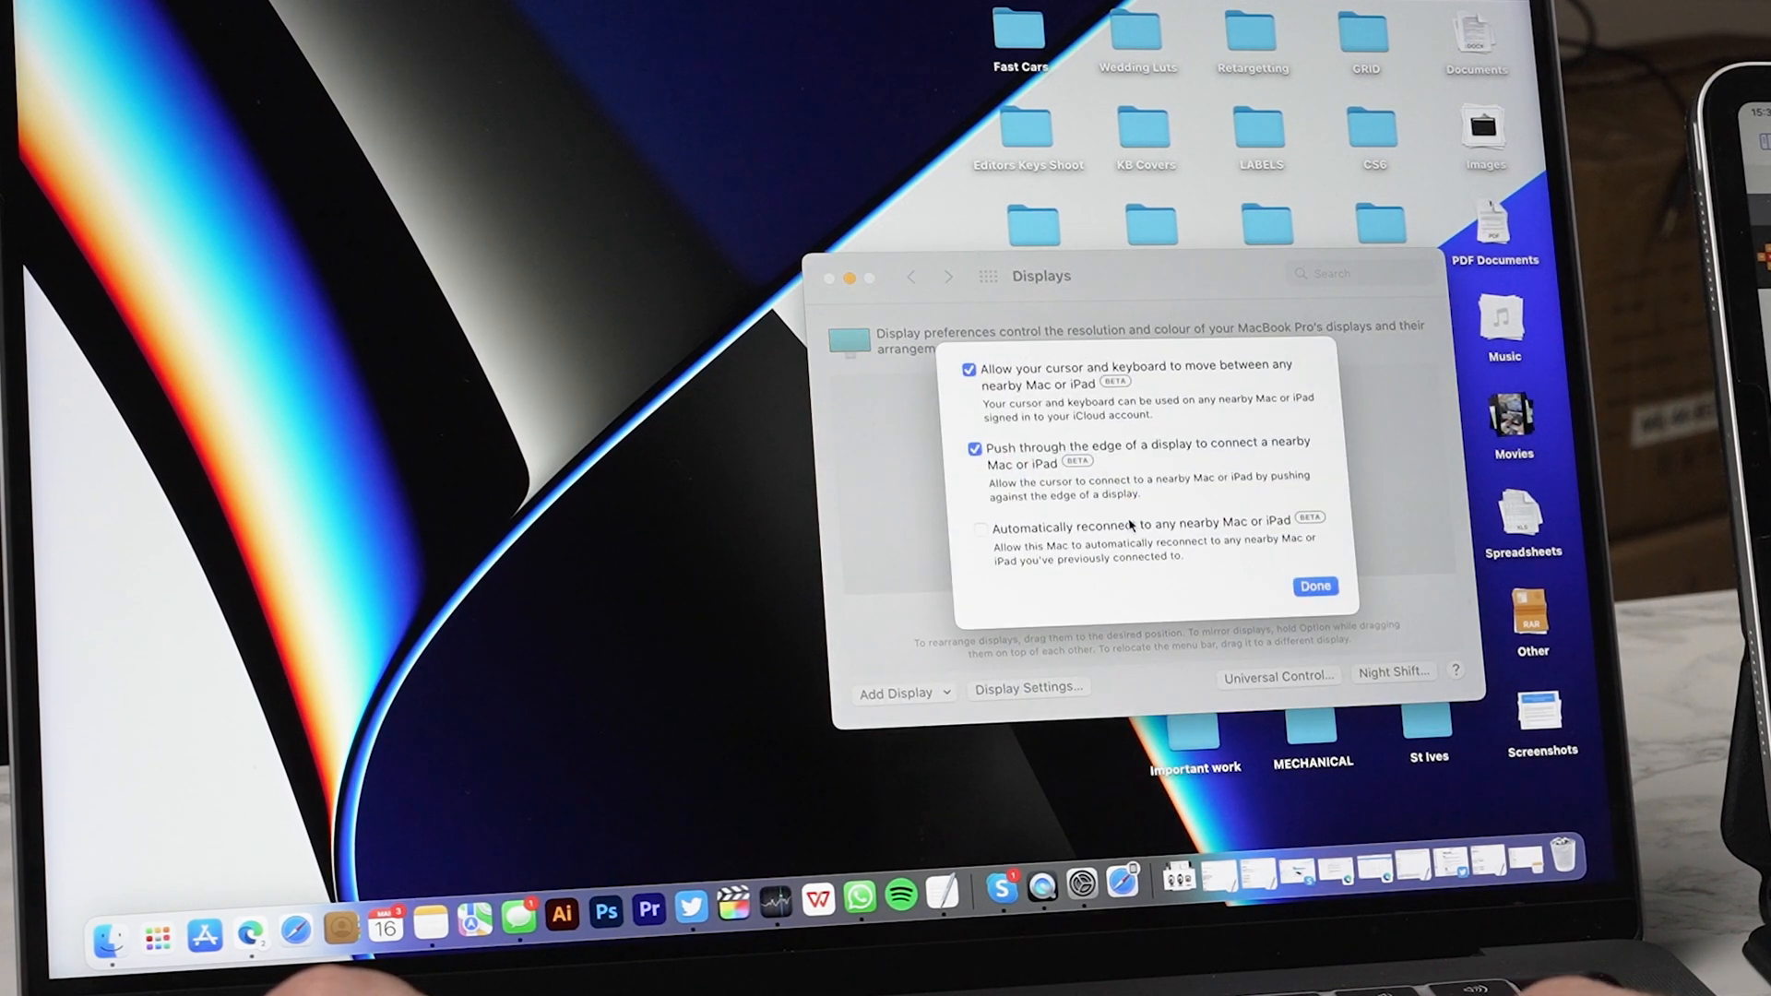
mouse_move(1159, 389)
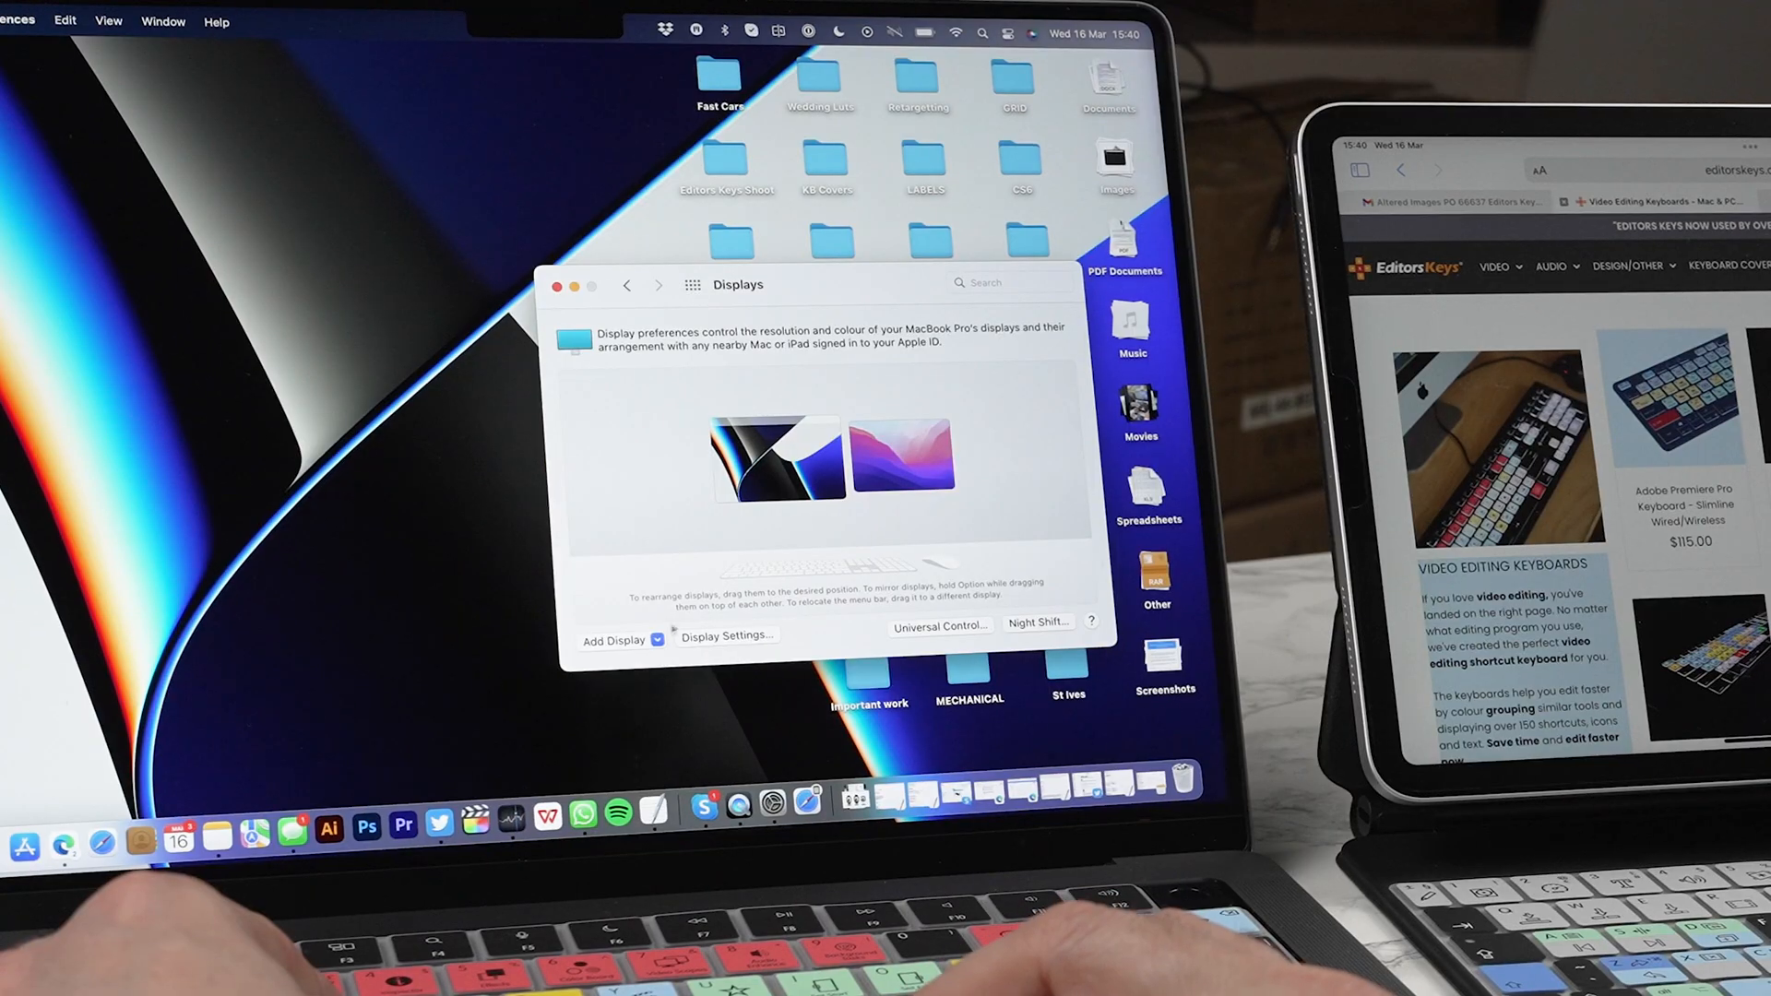
Choose the iPad Pro under Link Keyboard and Mouse from the Add Display list.
click(620, 640)
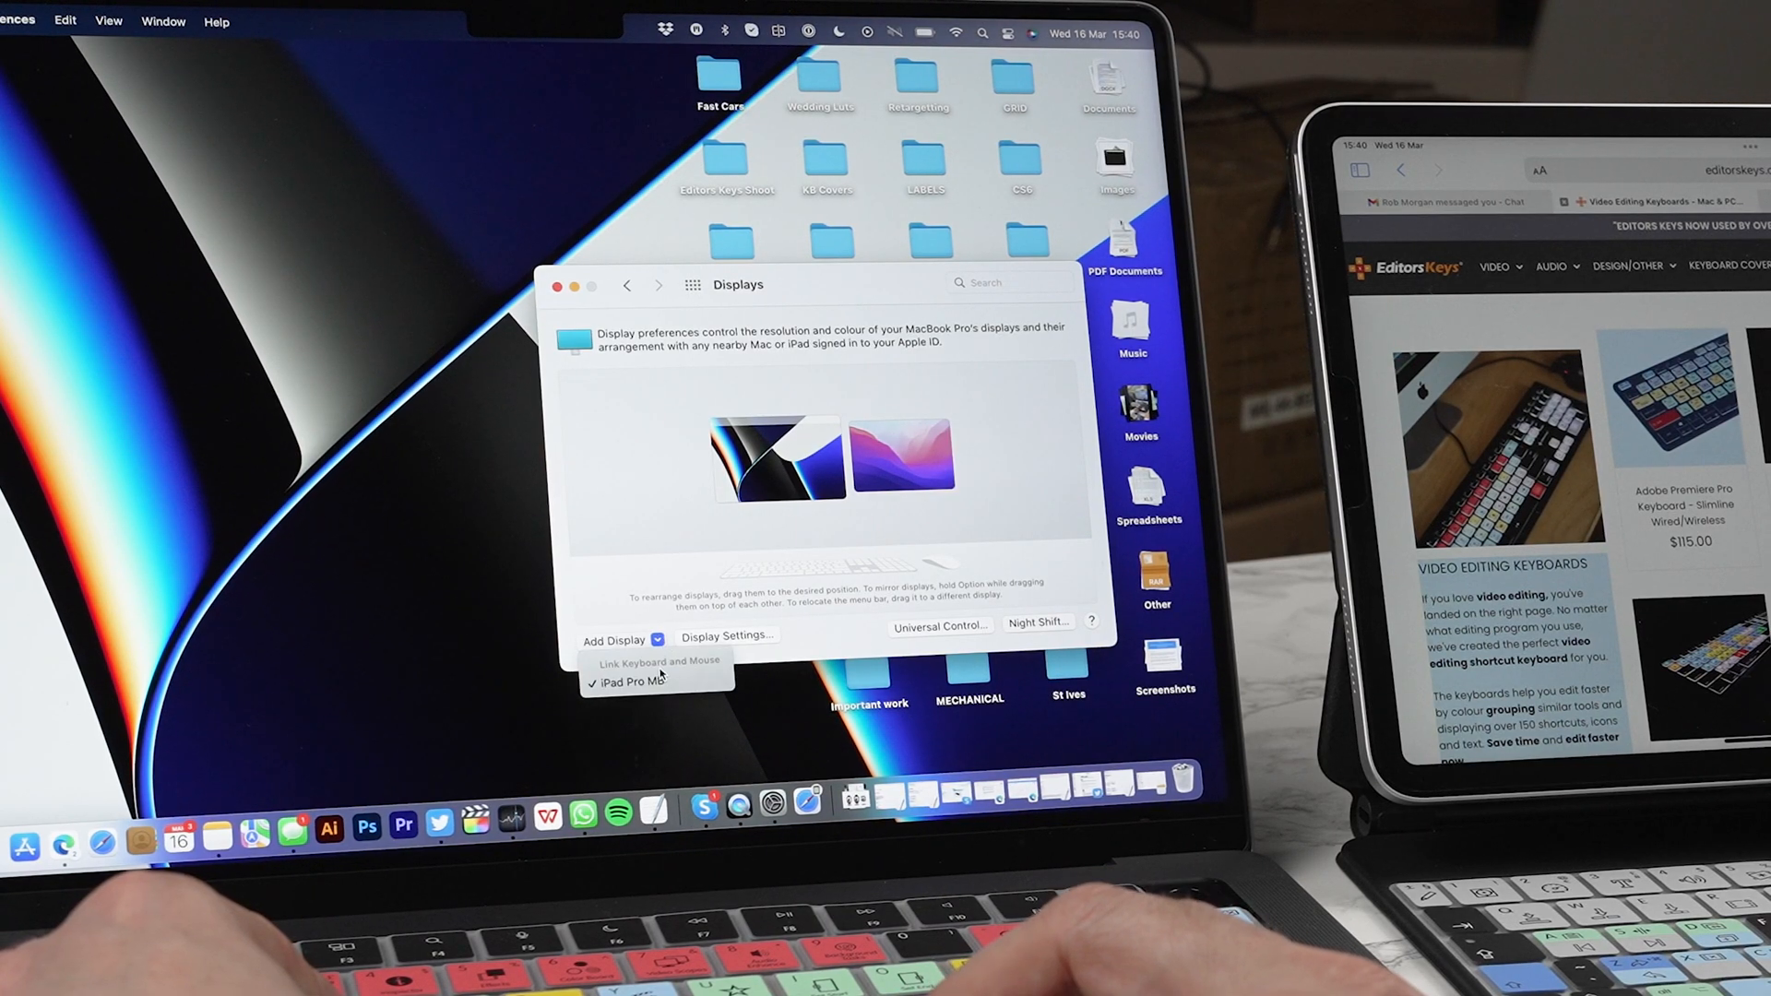
mouse_move(653, 683)
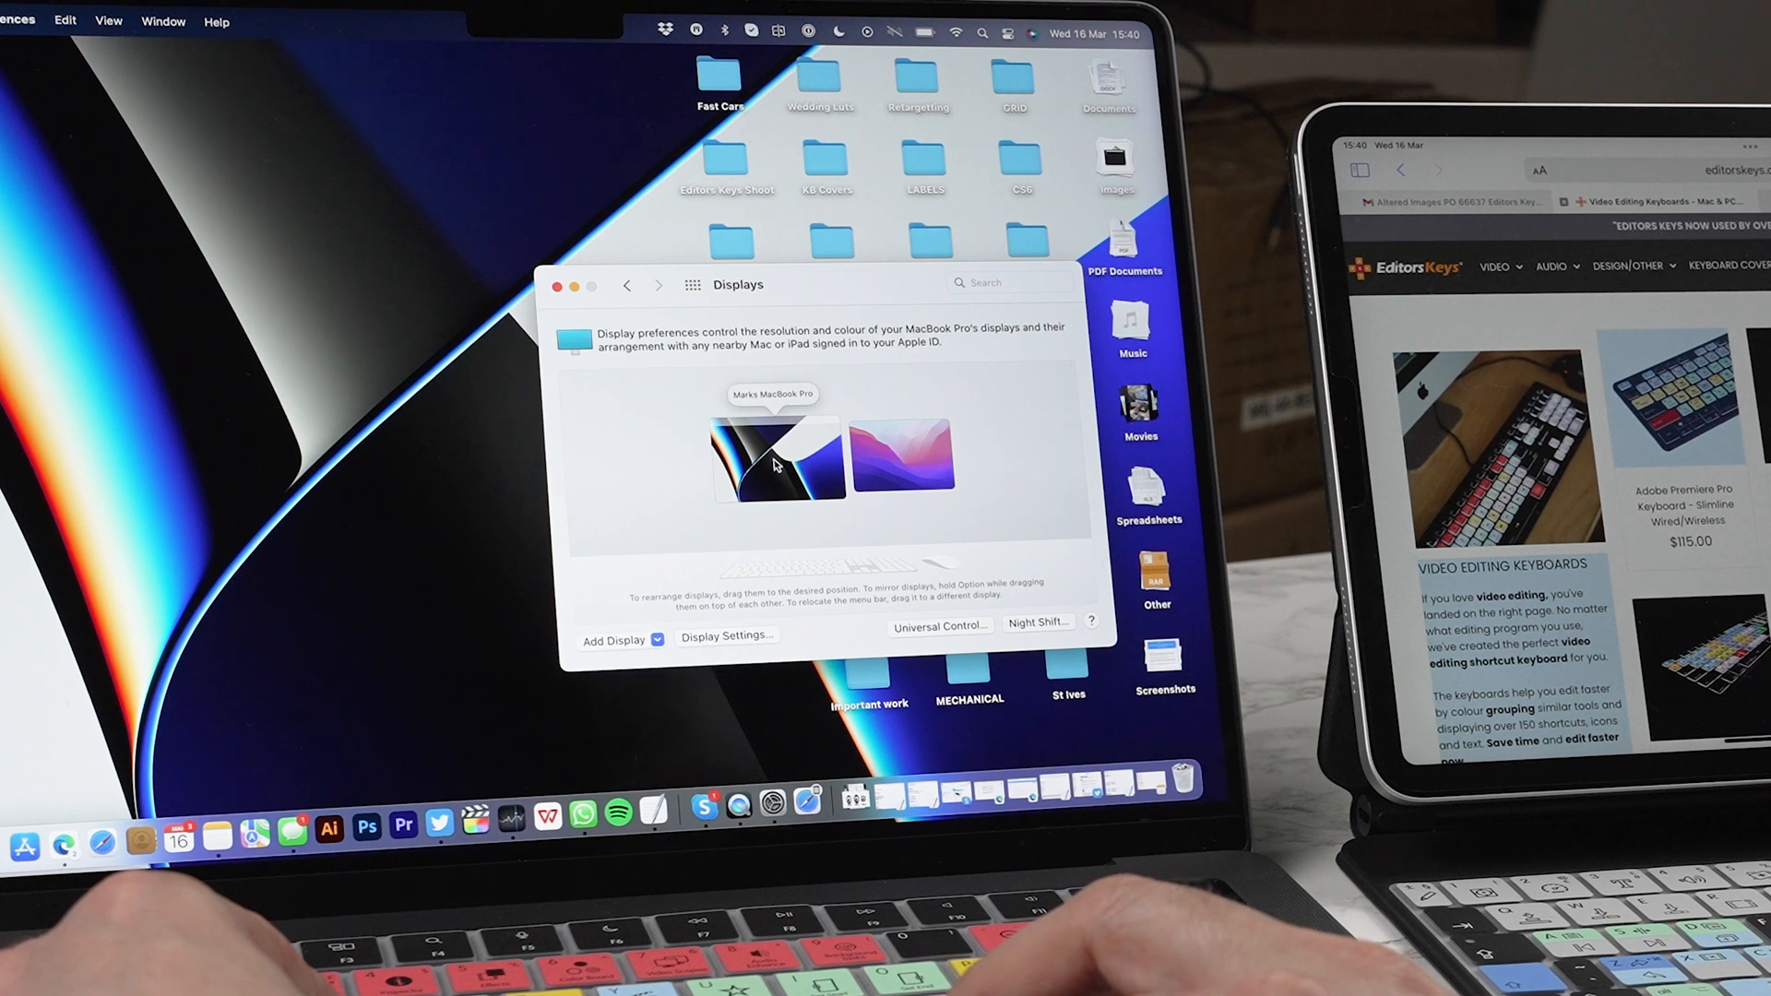
mouse_move(904, 452)
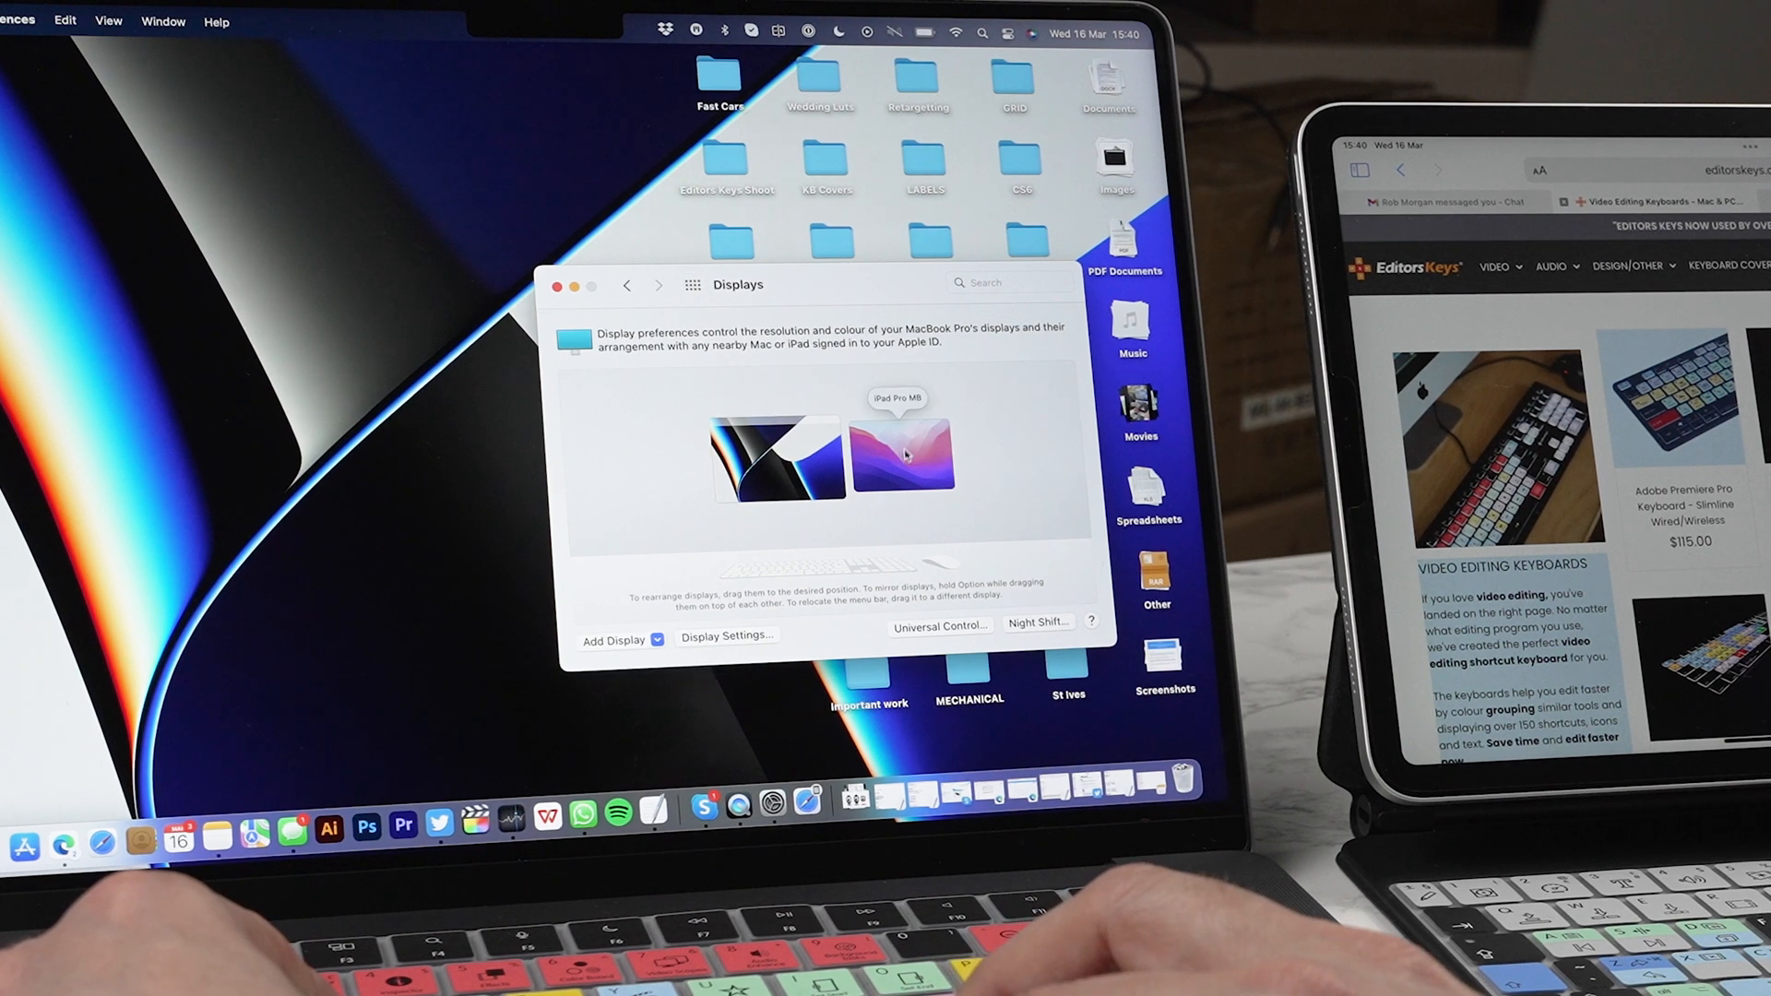
right_click(902, 458)
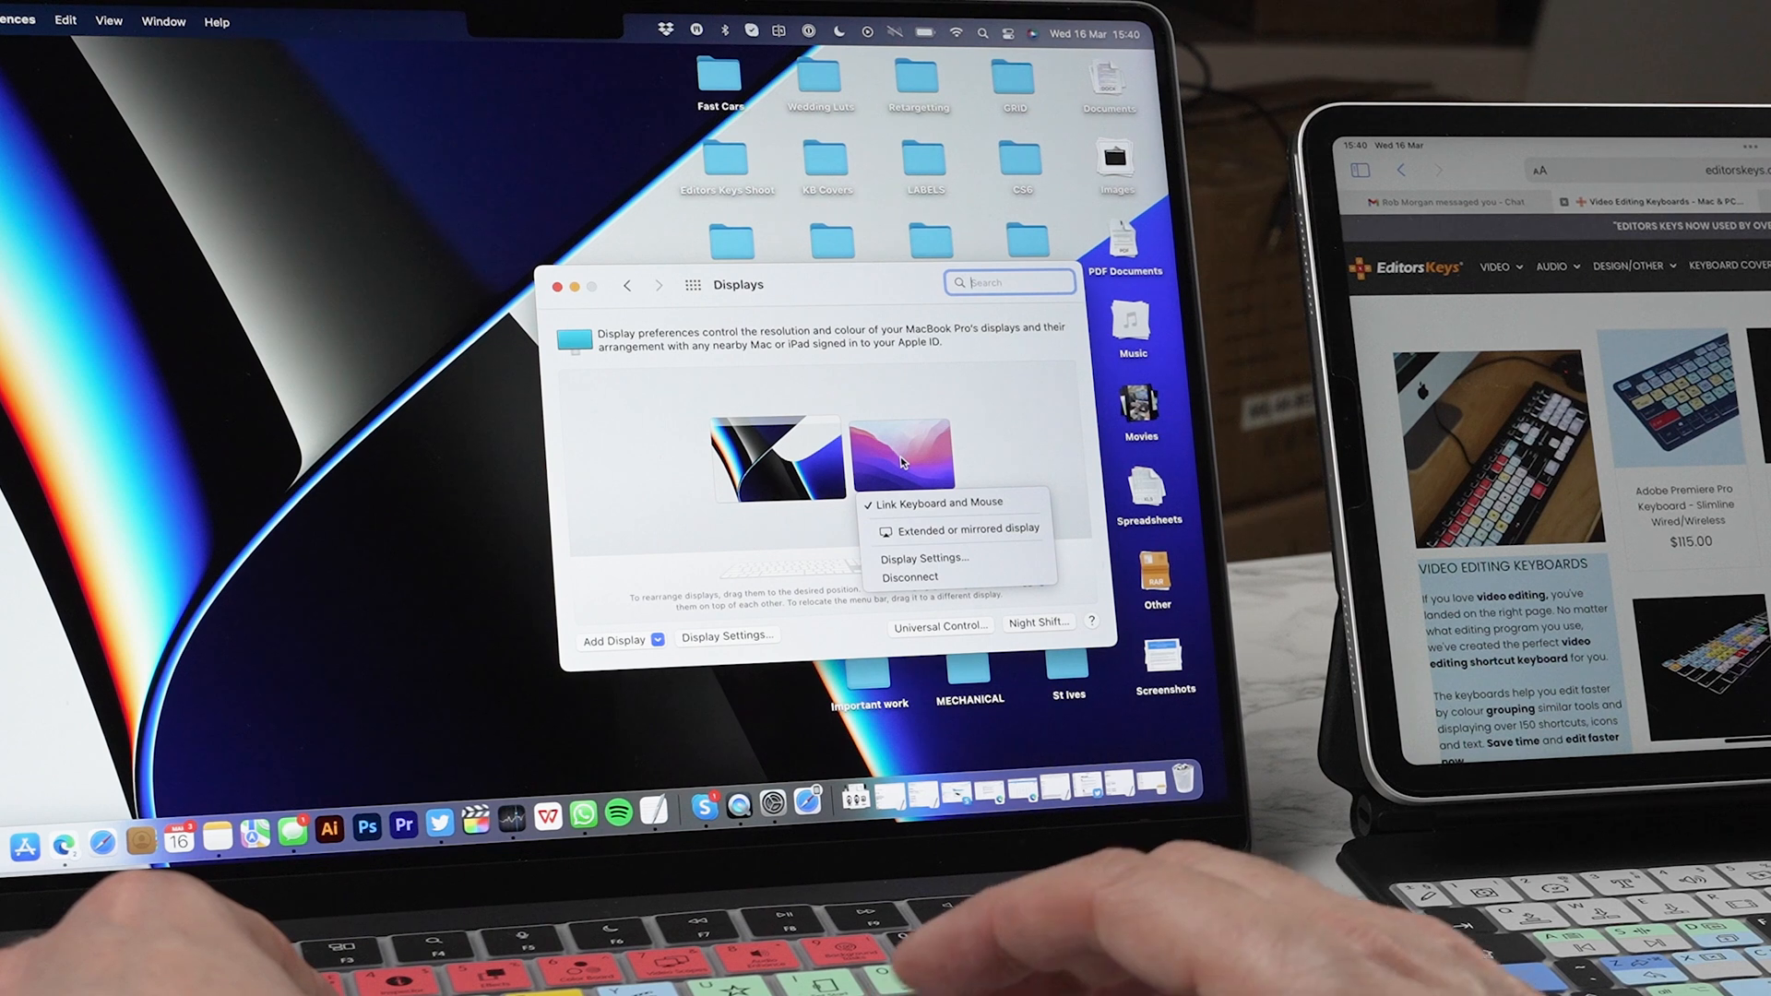
mouse_move(991, 437)
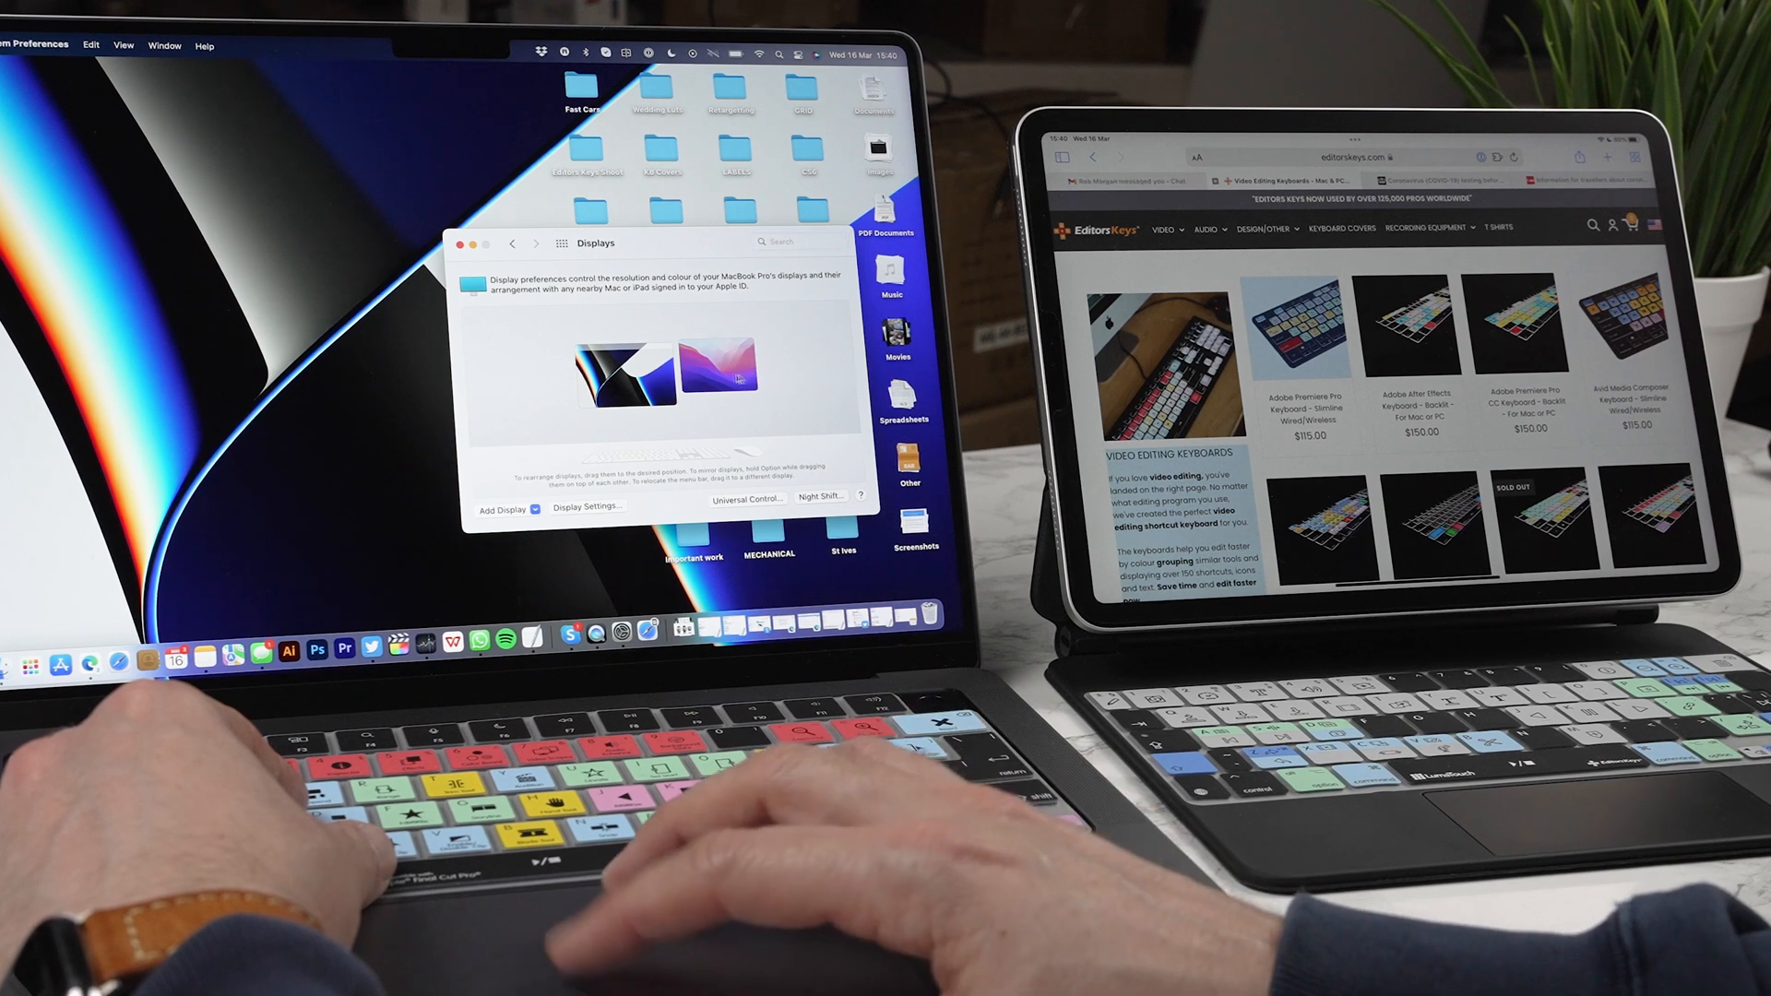
Enter bbc in the iPad's Safari address bar and load the BBC – Home suggestion.
click(799, 240)
text(bbc)
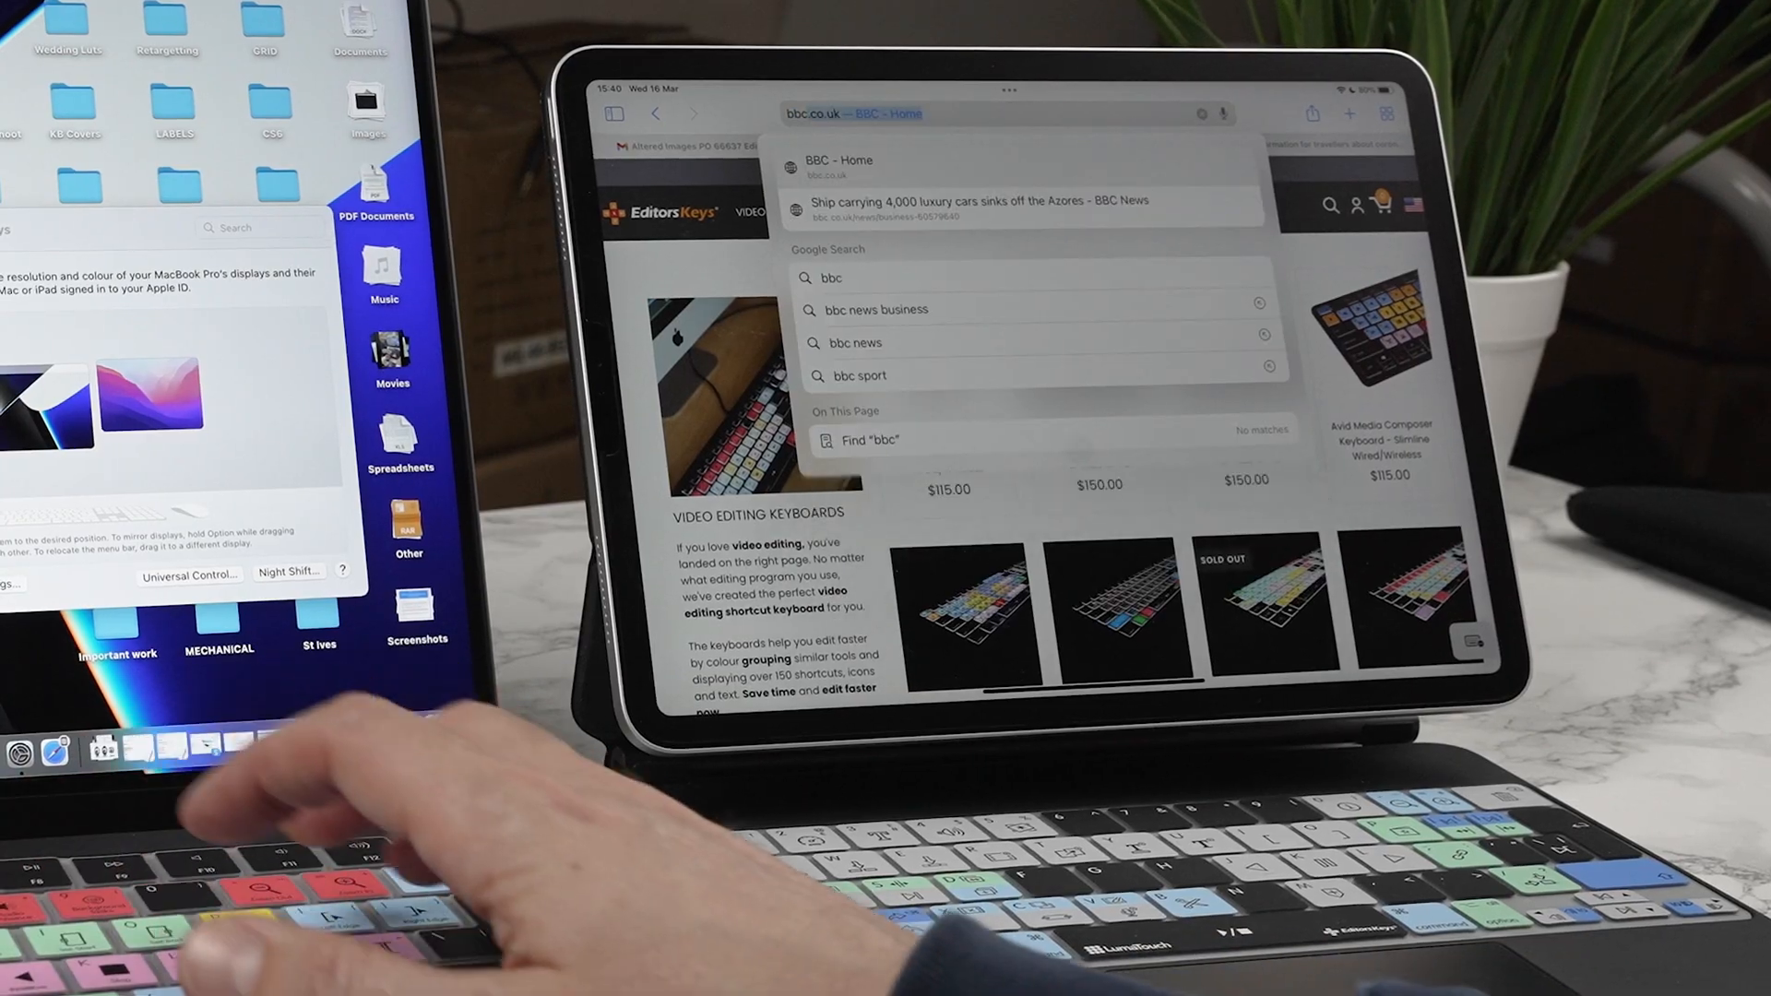
click(838, 159)
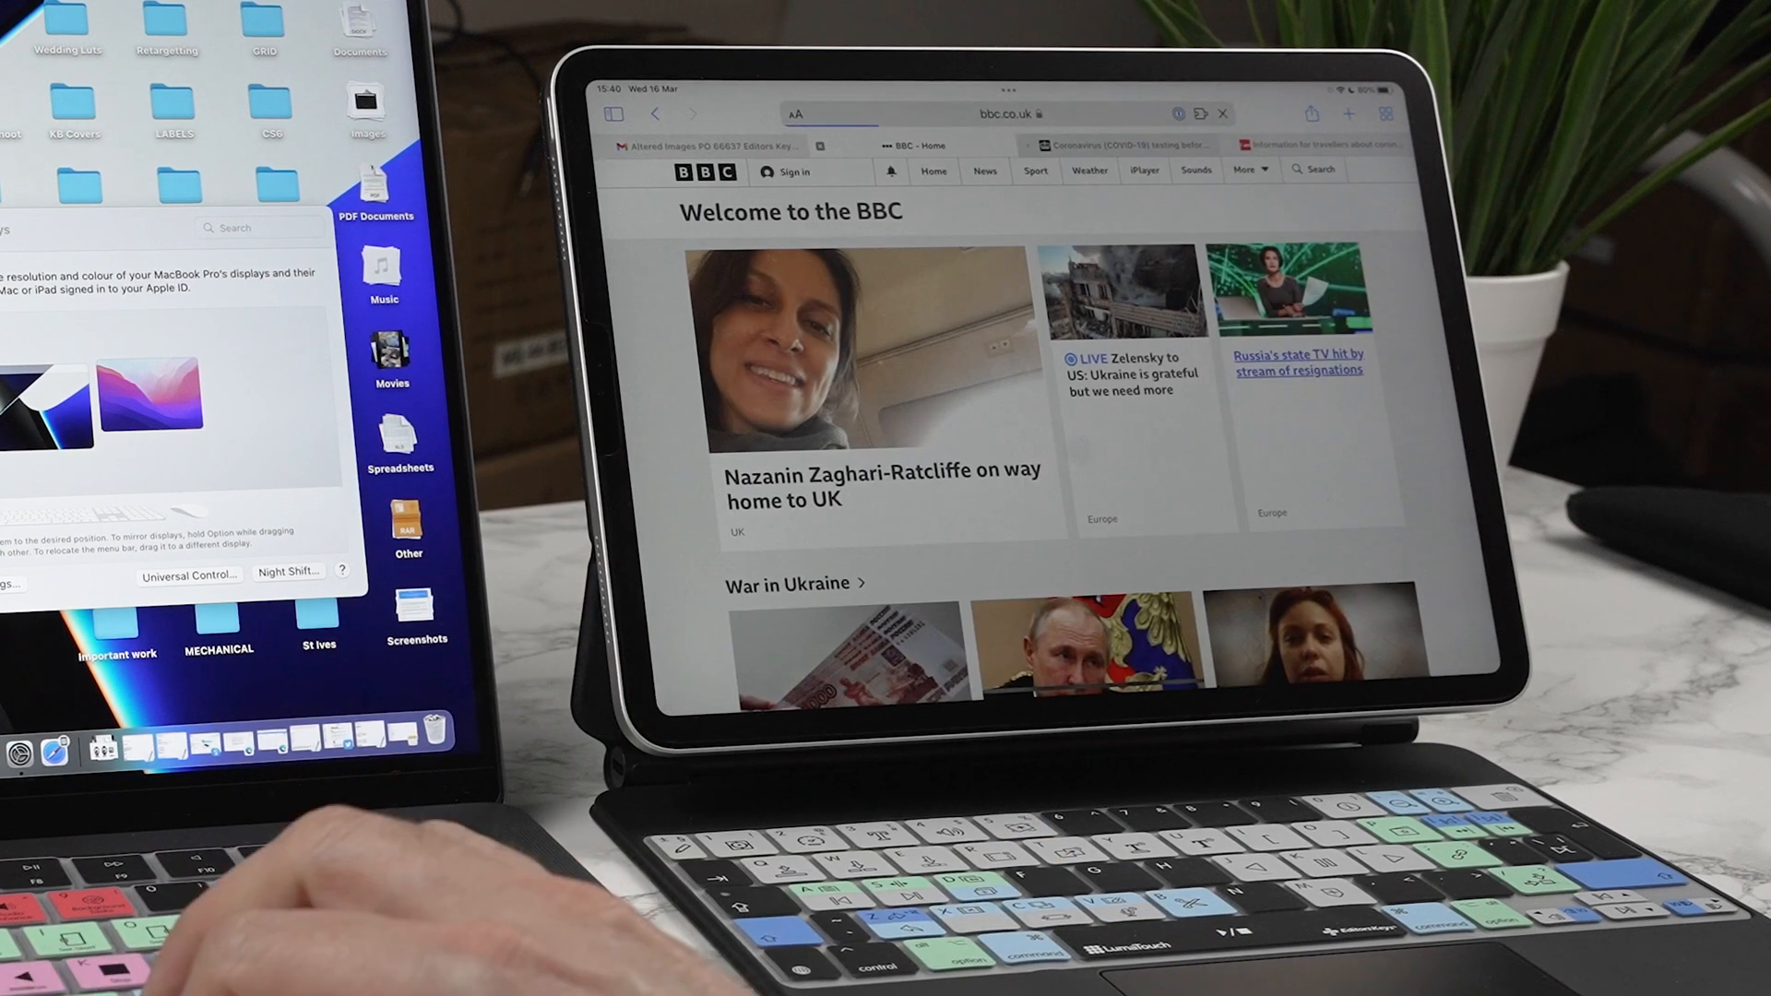
scroll(down, 3)
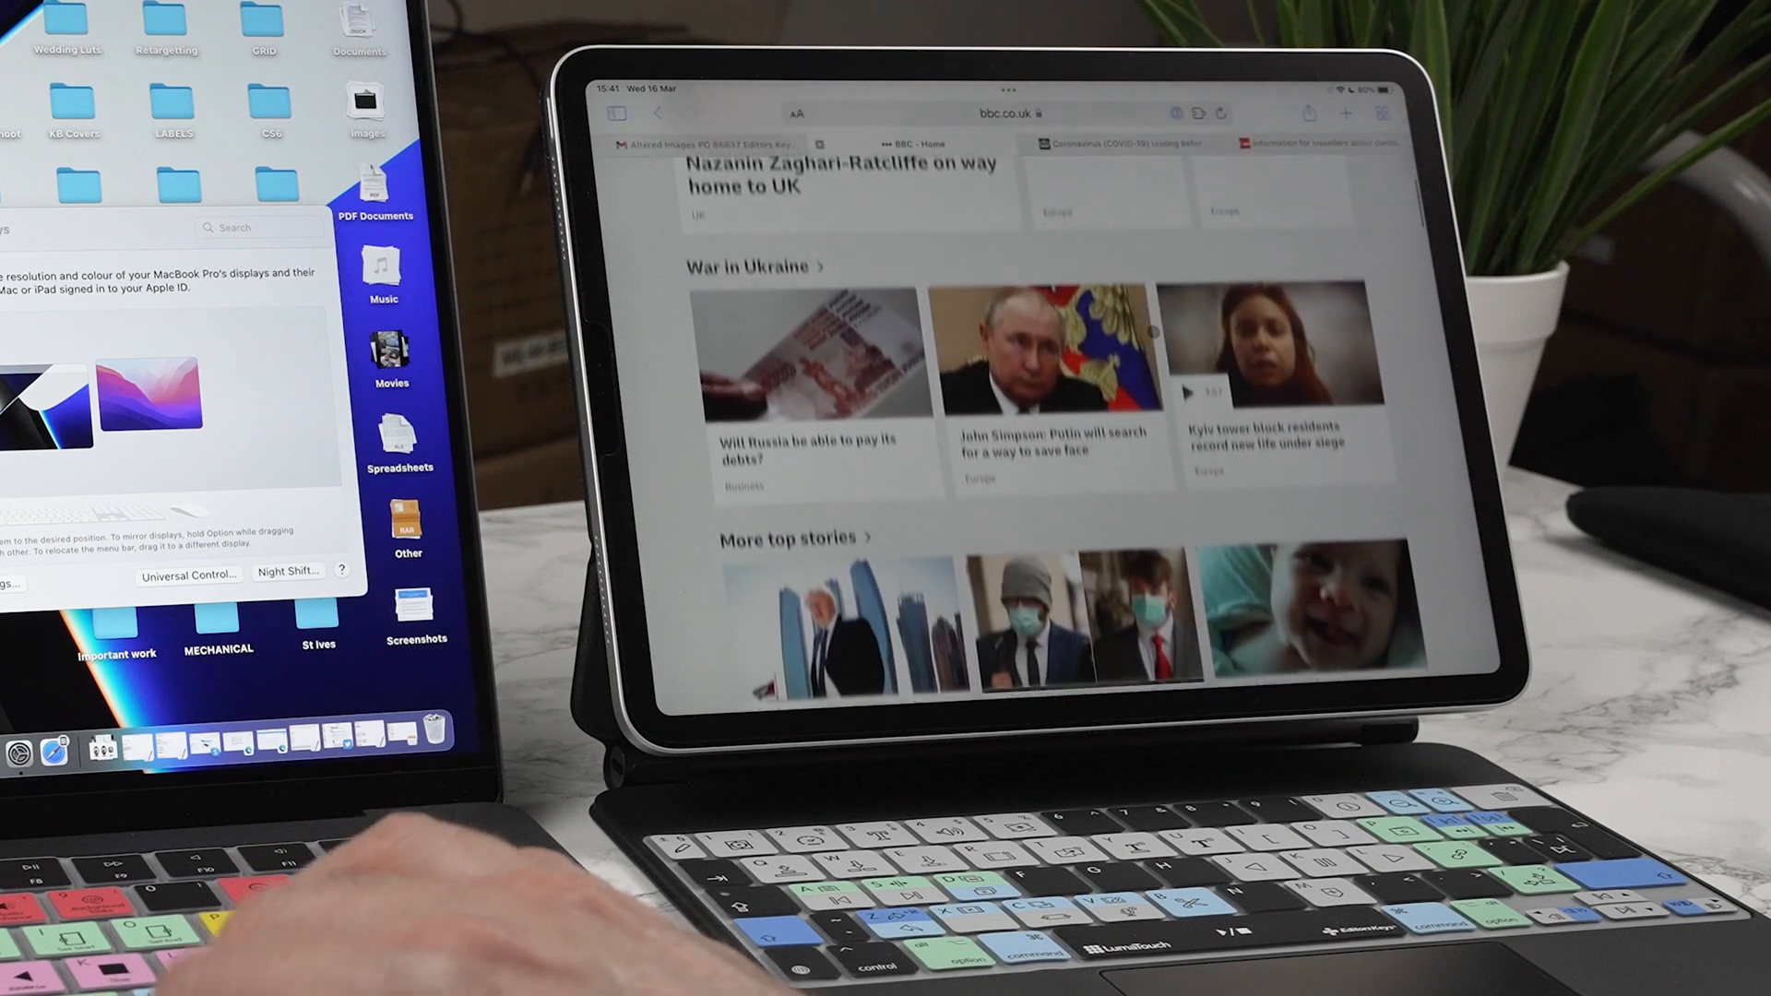
scroll(up, 3)
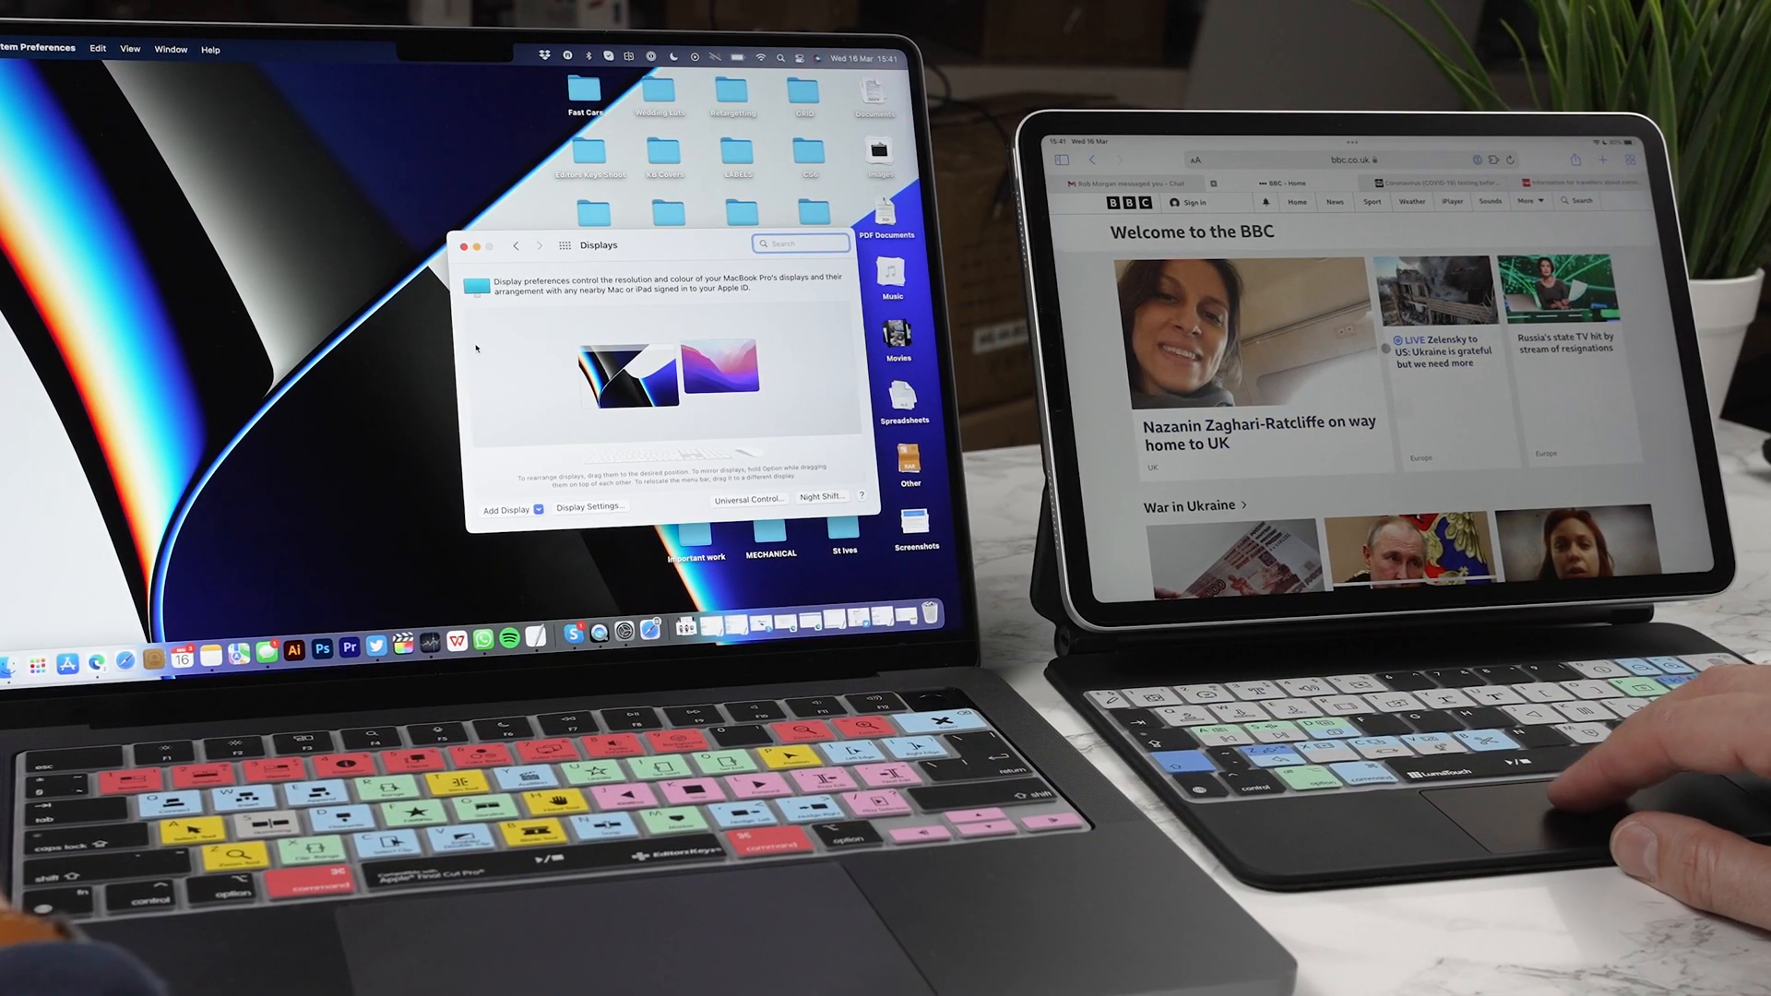
scroll(down, 3)
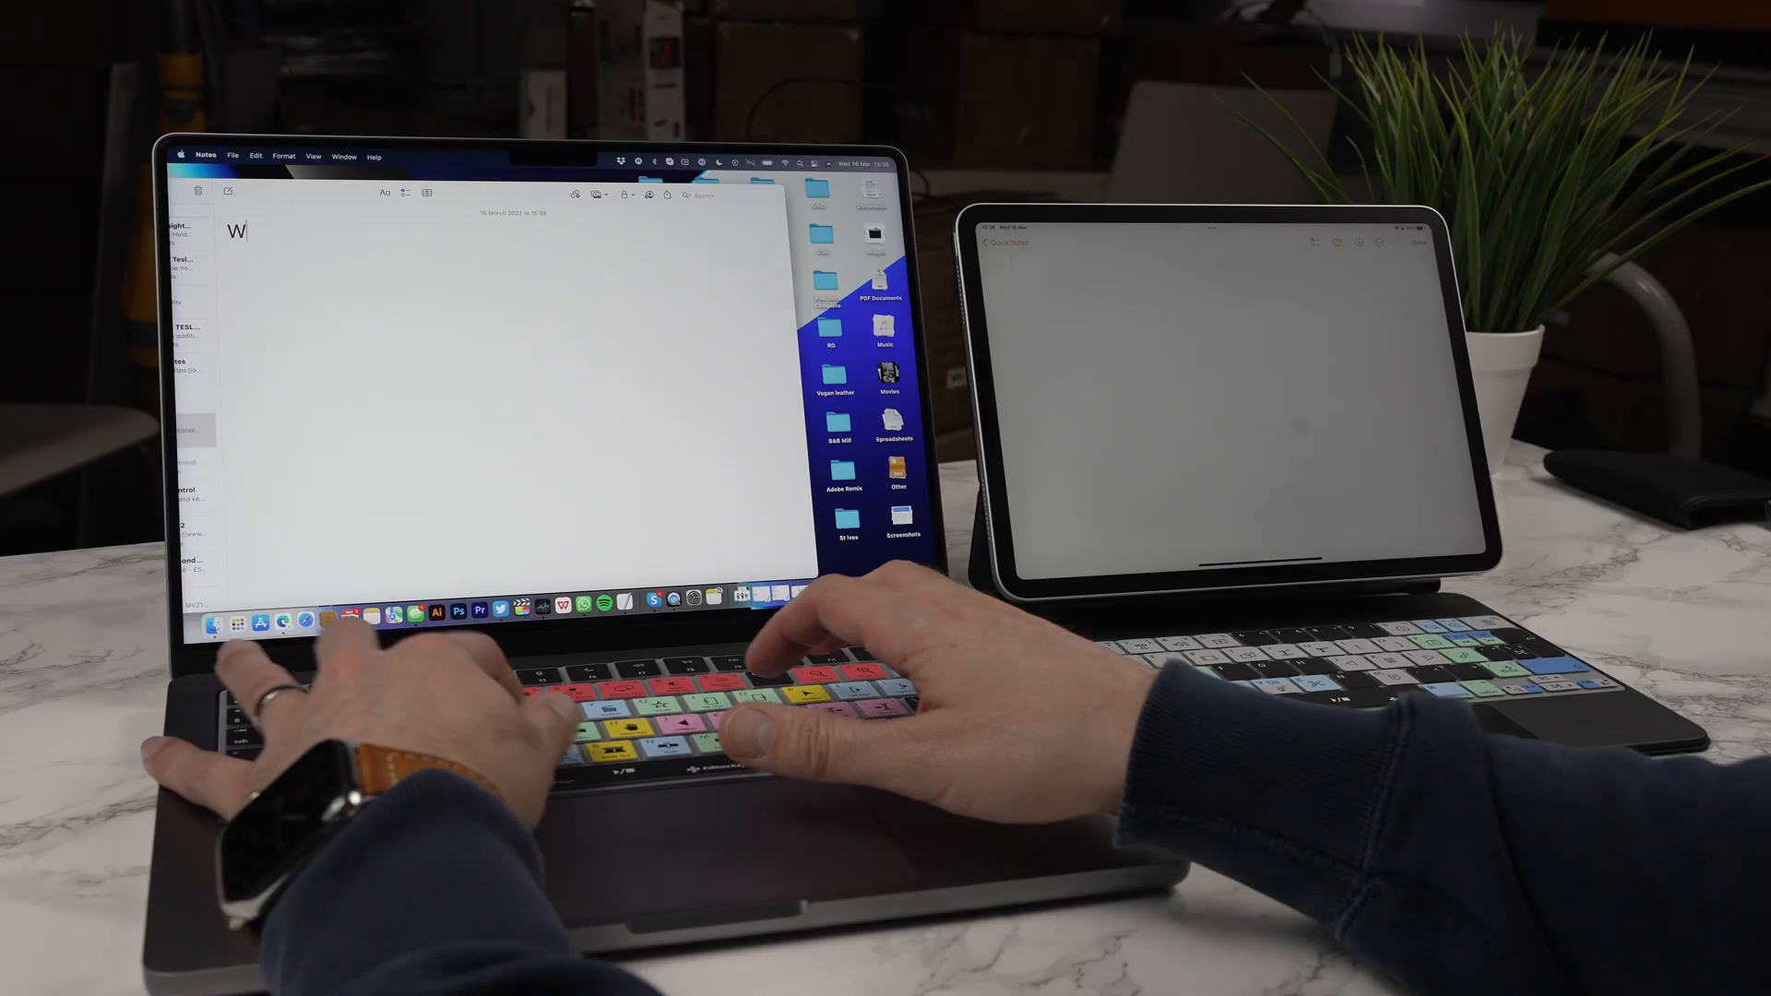
Write 'Writing on the Mac' in the Mac note and begin 'Writing on the i' on the iPad.
text(riting ont)
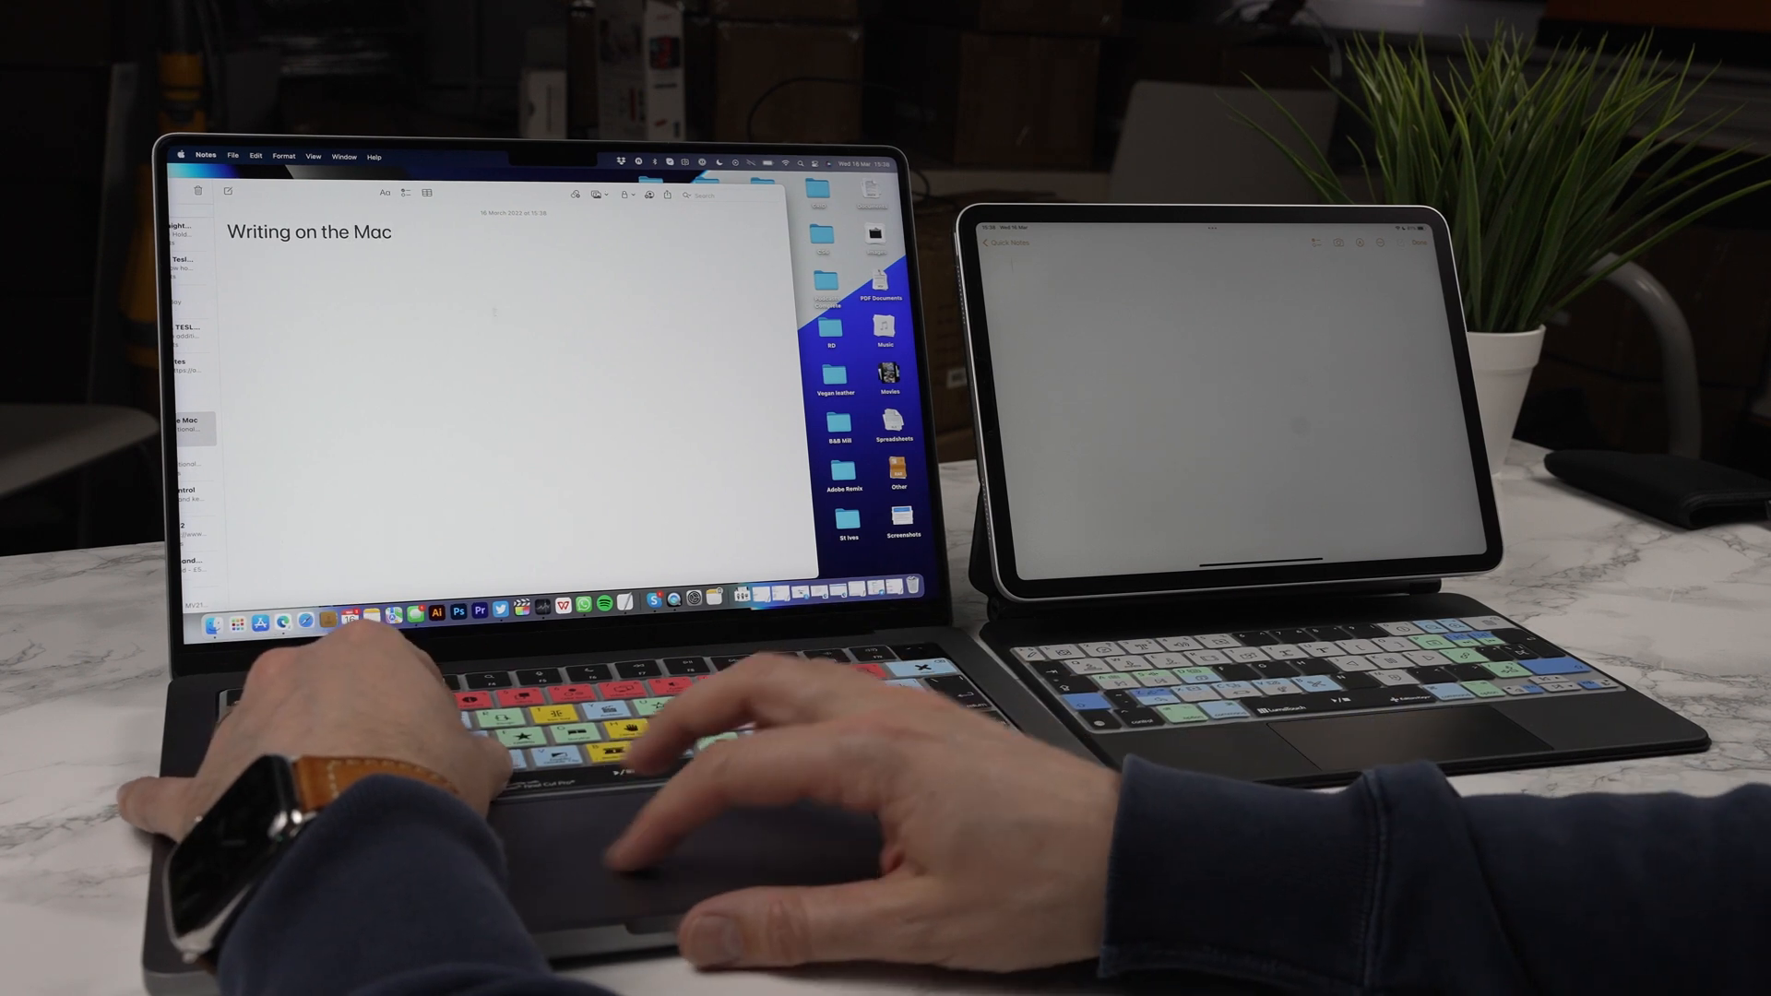
text(W)
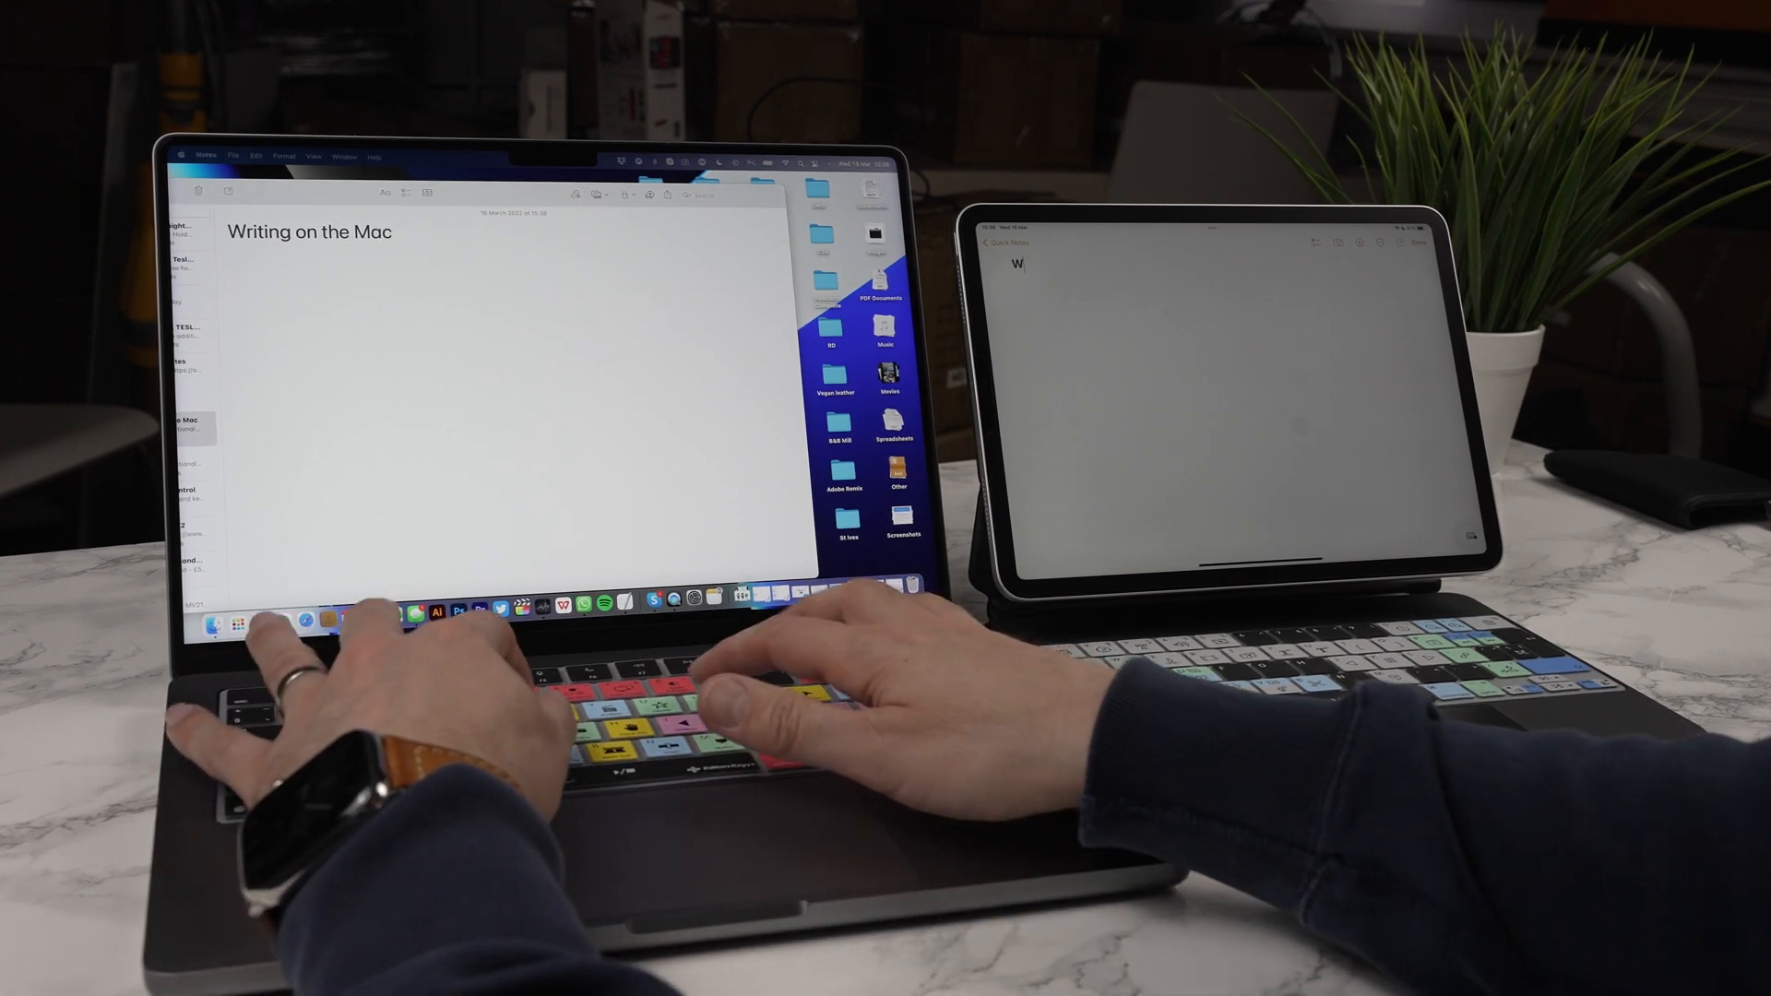
text(Writing on the i)
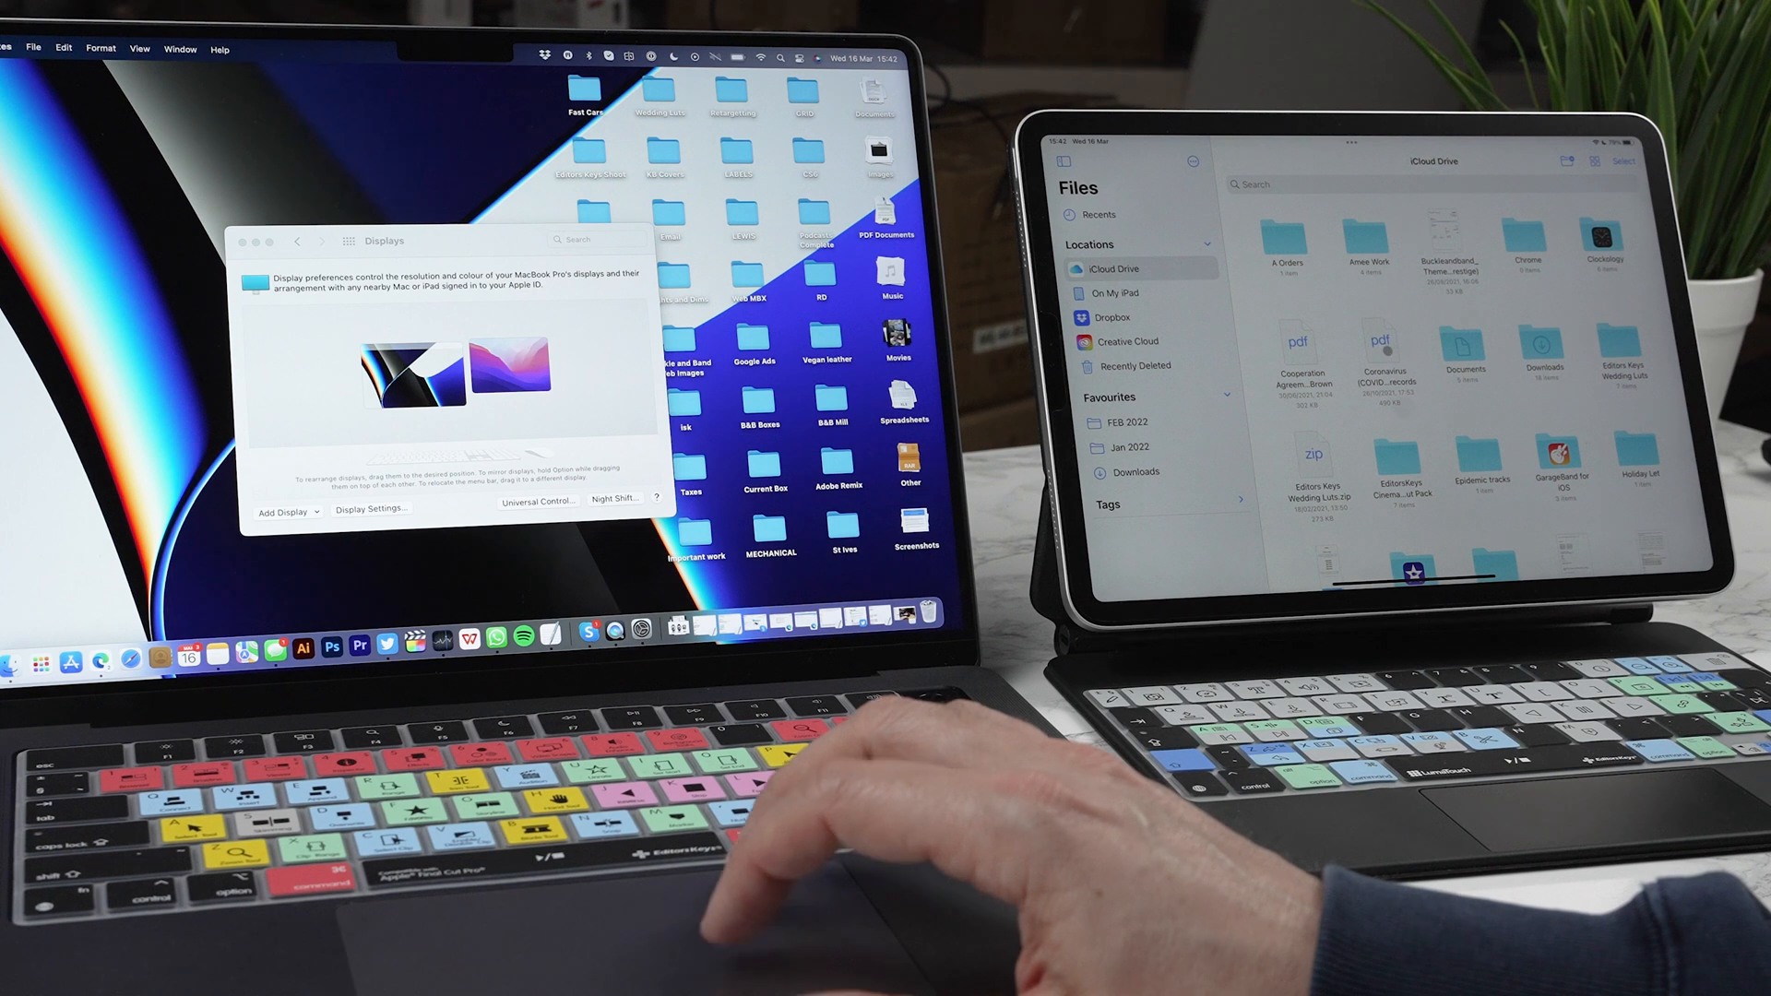
scroll(down, 3)
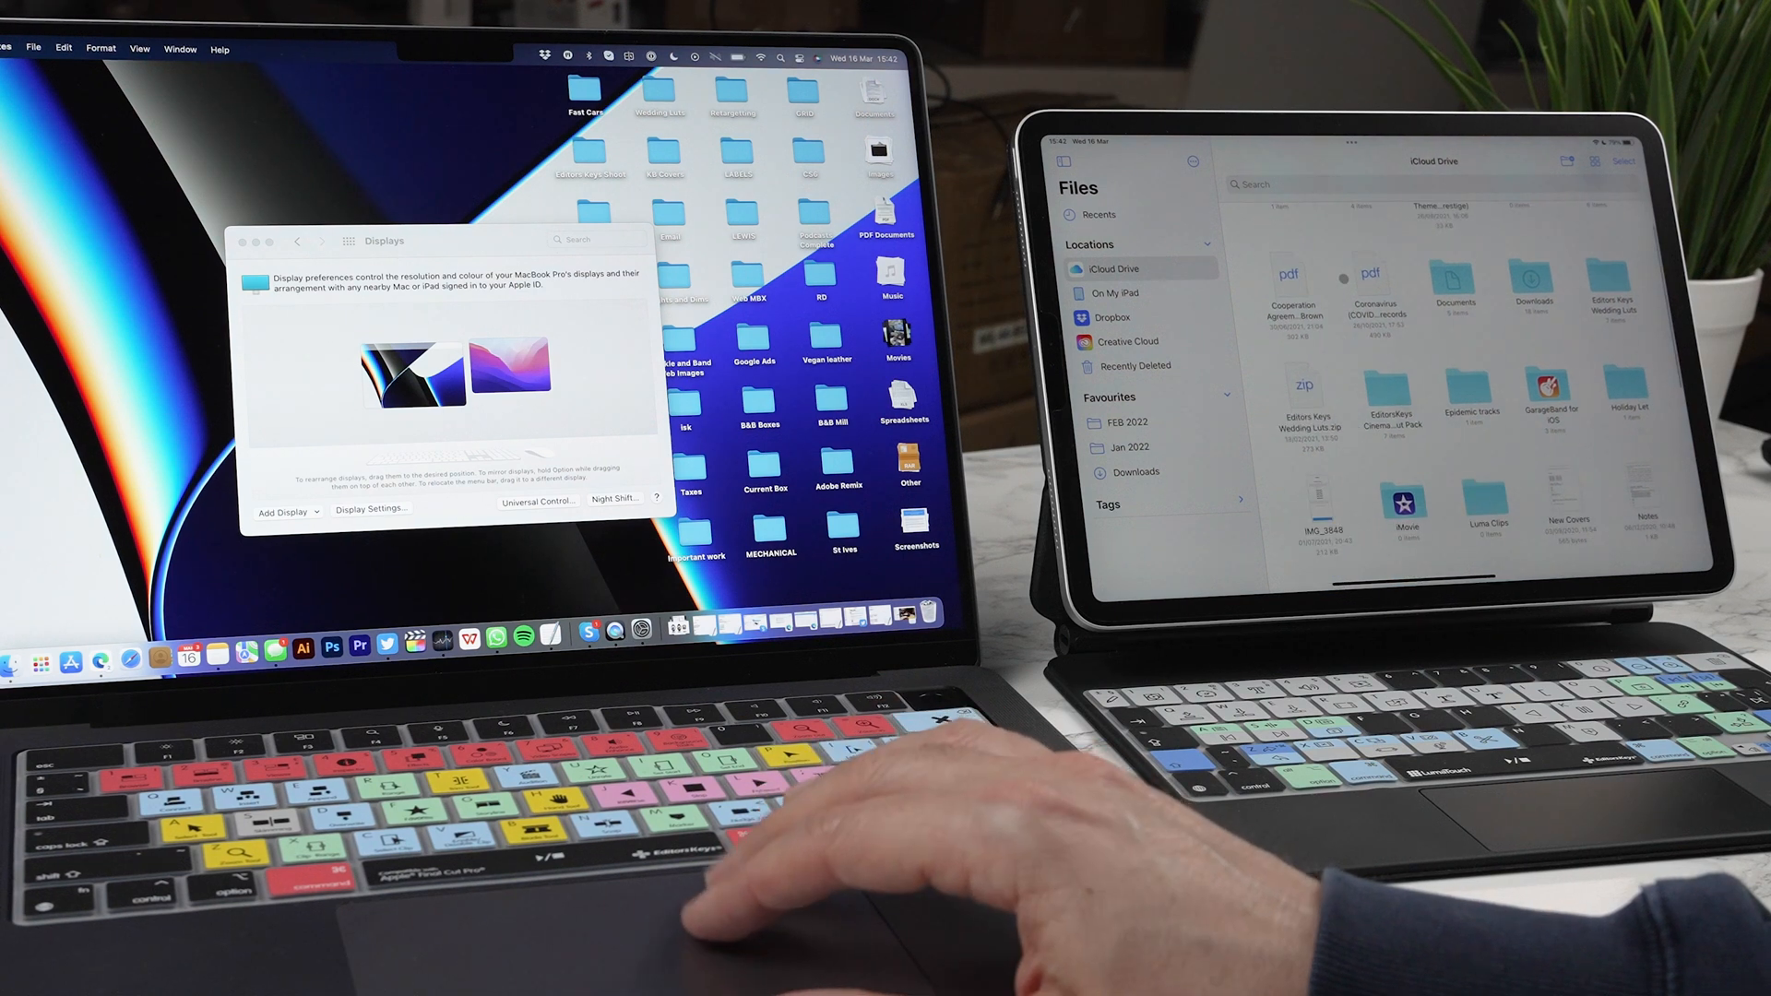
scroll(up, 3)
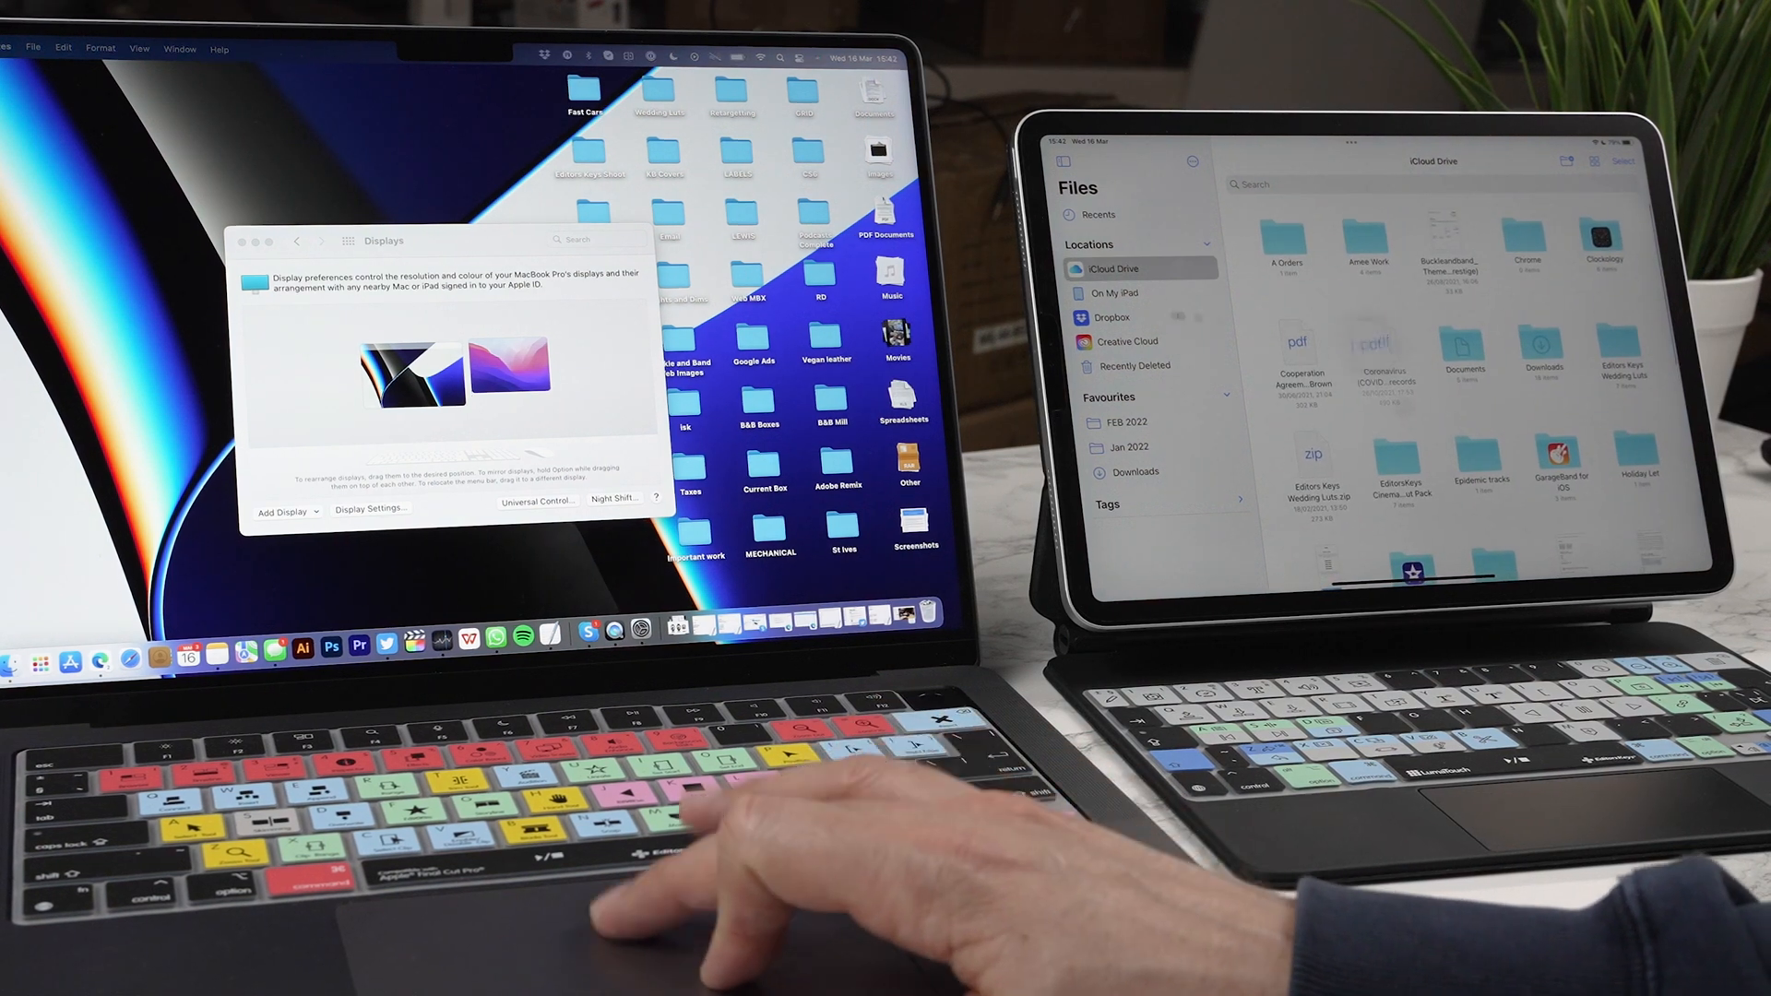